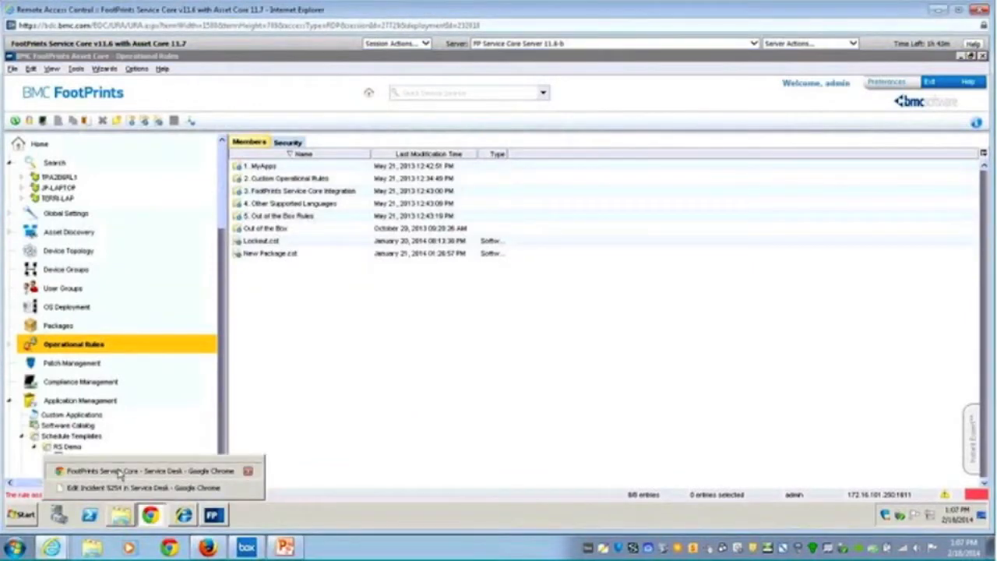
Switch to the FootPrints Service Core Service Desk window and scroll its incident list
left_click(144, 471)
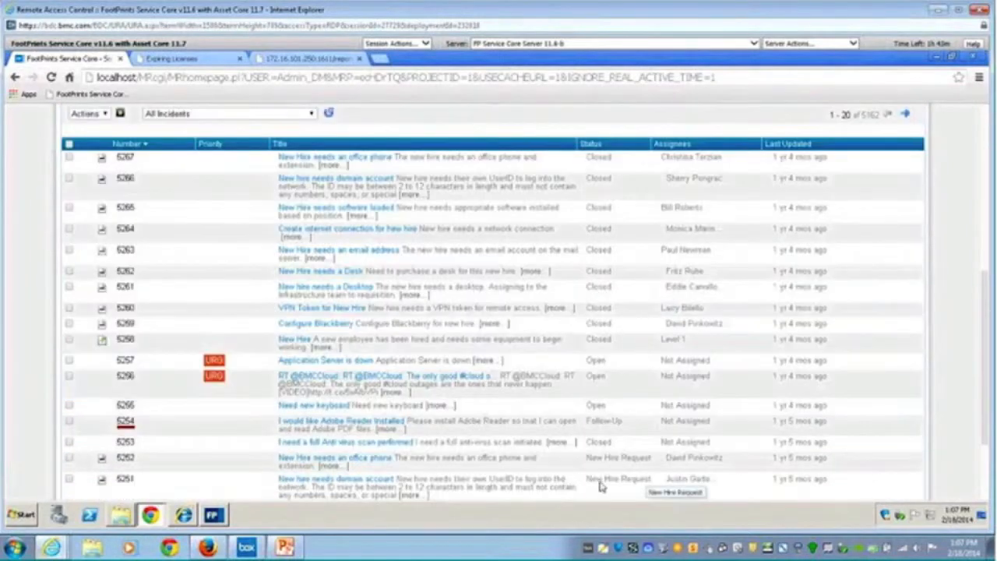
scroll("down", 3)
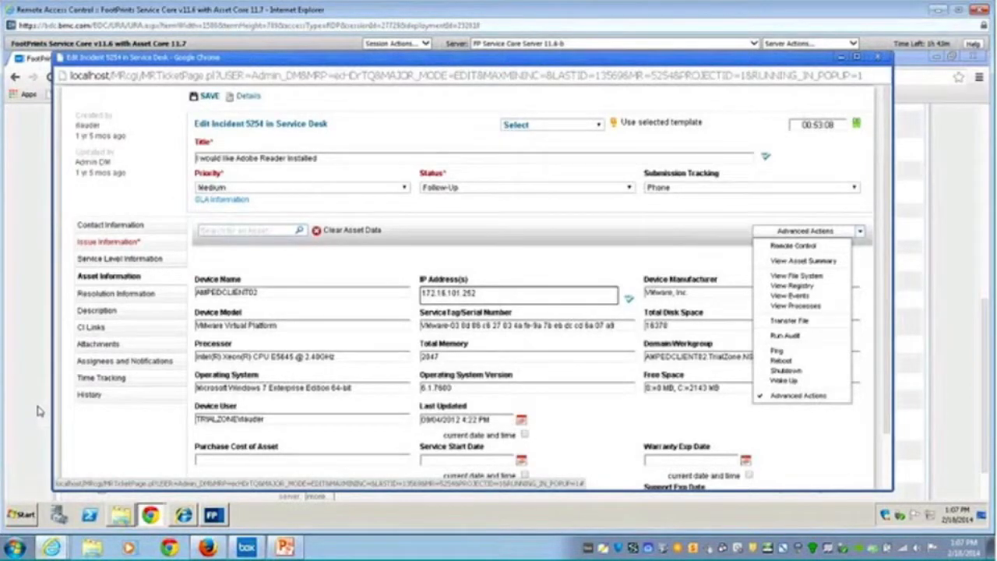
mouse_move(110, 281)
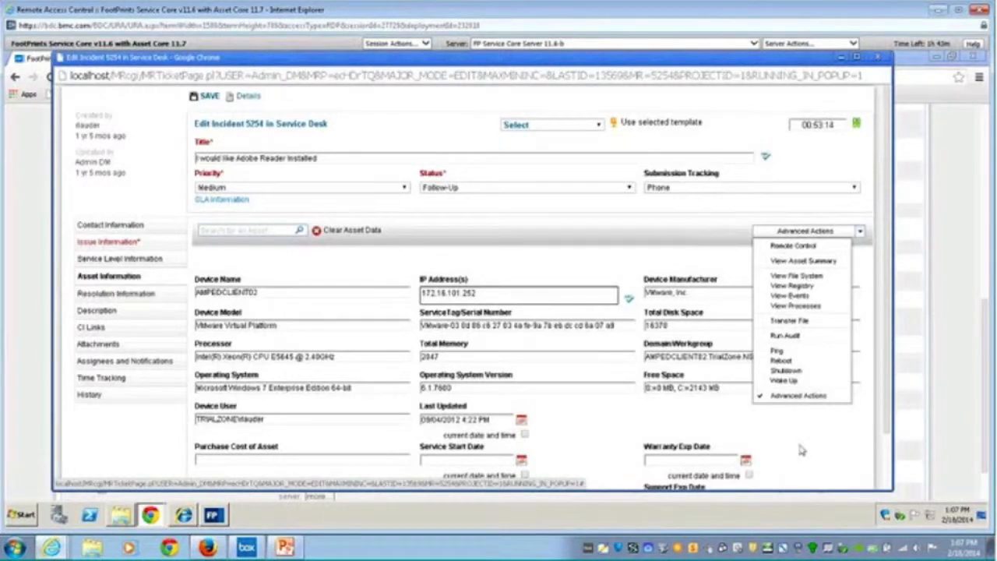
mouse_move(803, 450)
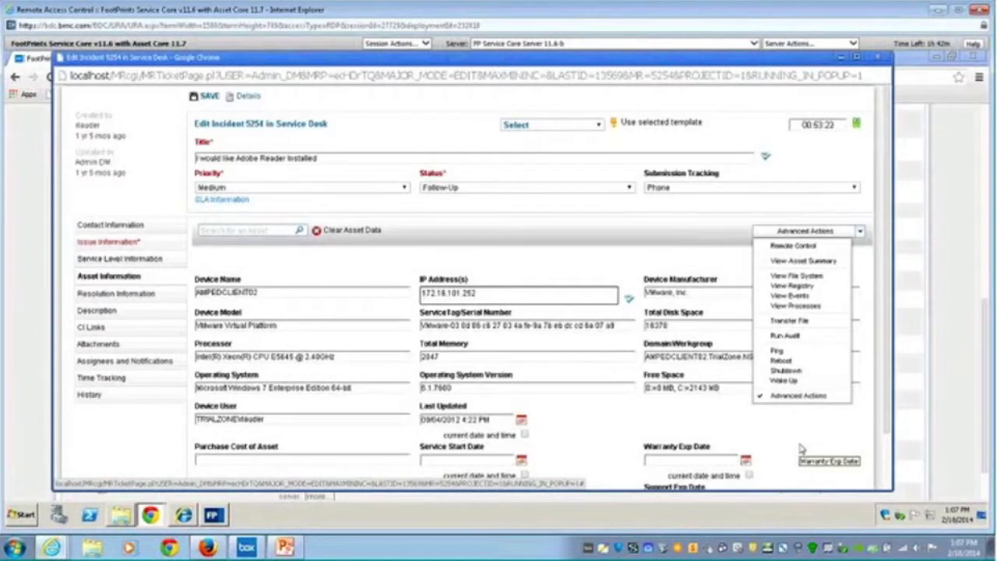
mouse_move(816, 243)
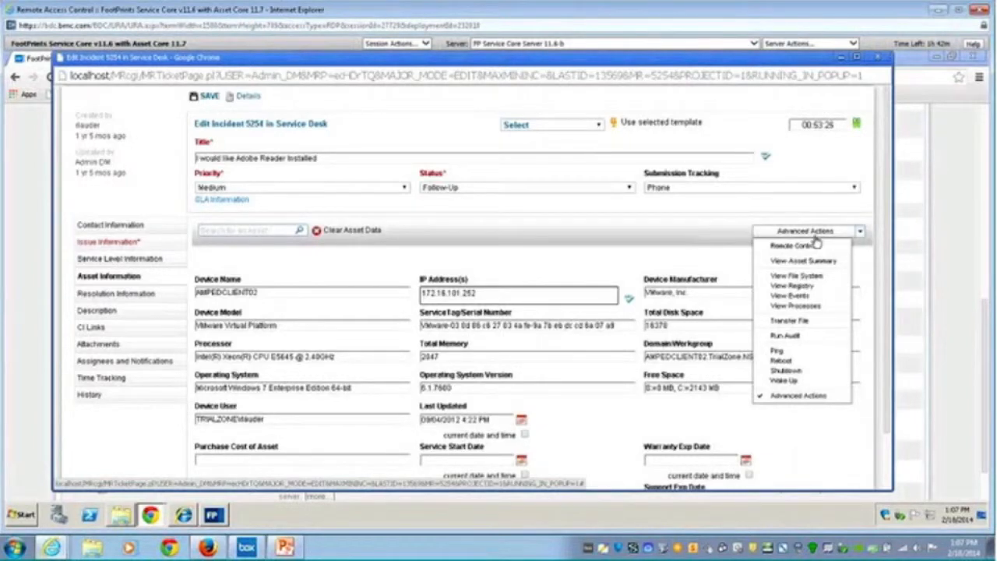
mouse_move(814, 431)
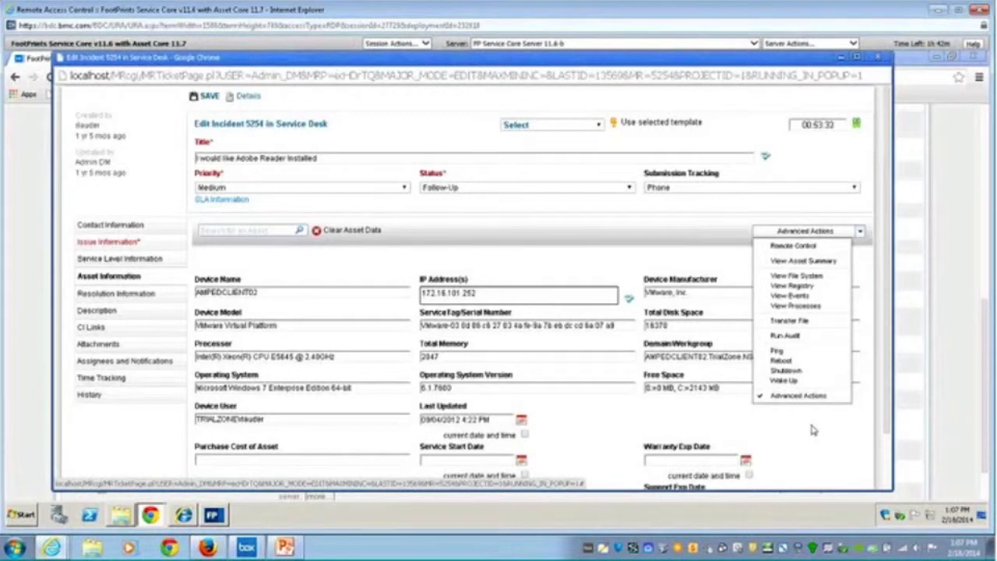
mouse_move(819, 431)
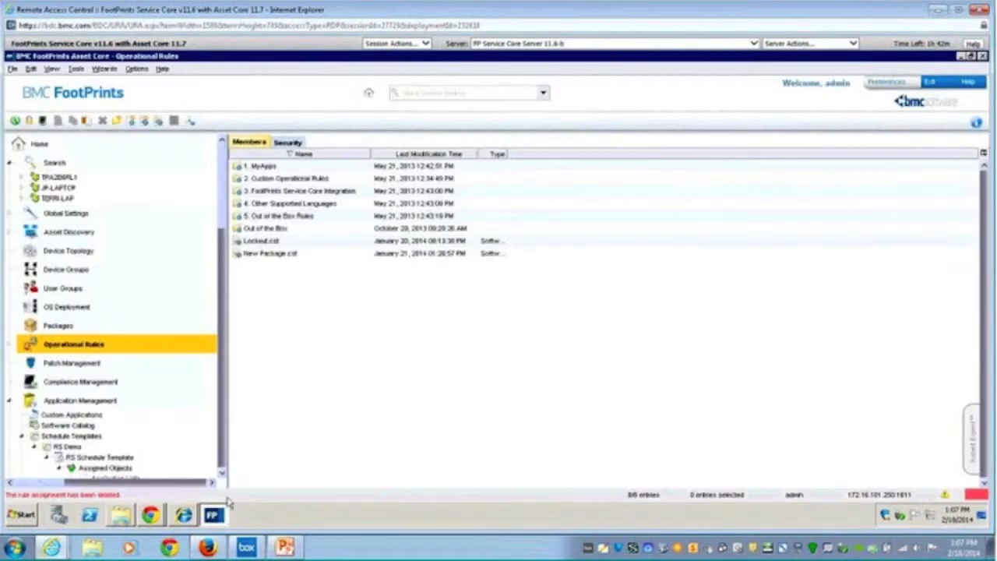
mouse_move(143, 142)
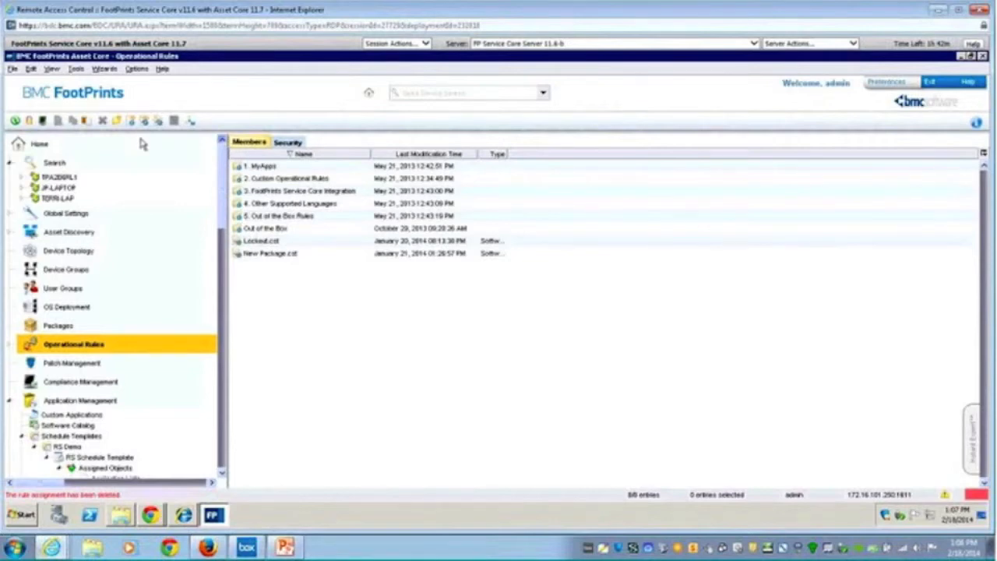
Go to the Asset Core Home dashboard from the left navigation tree
left_click(40, 143)
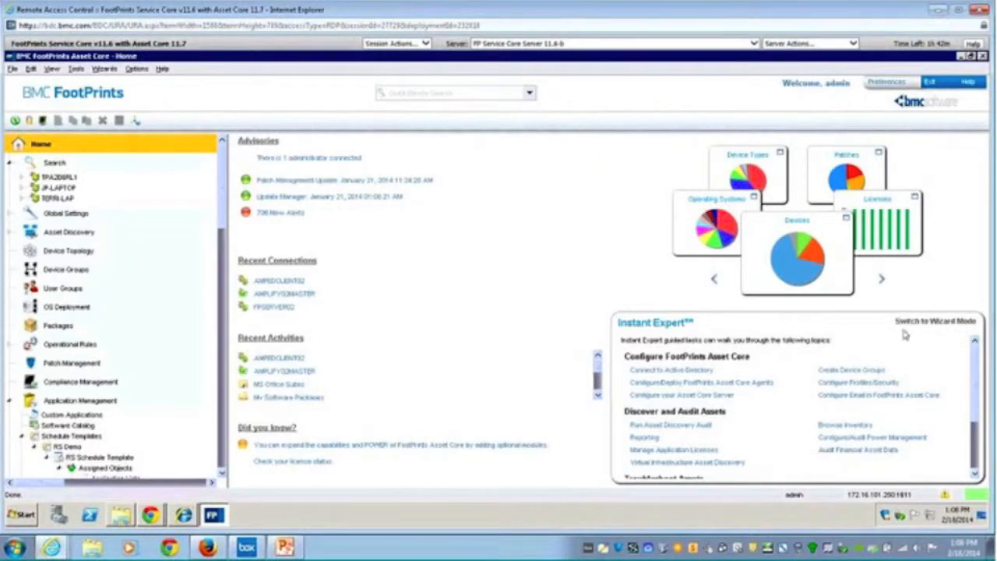
mouse_move(935, 320)
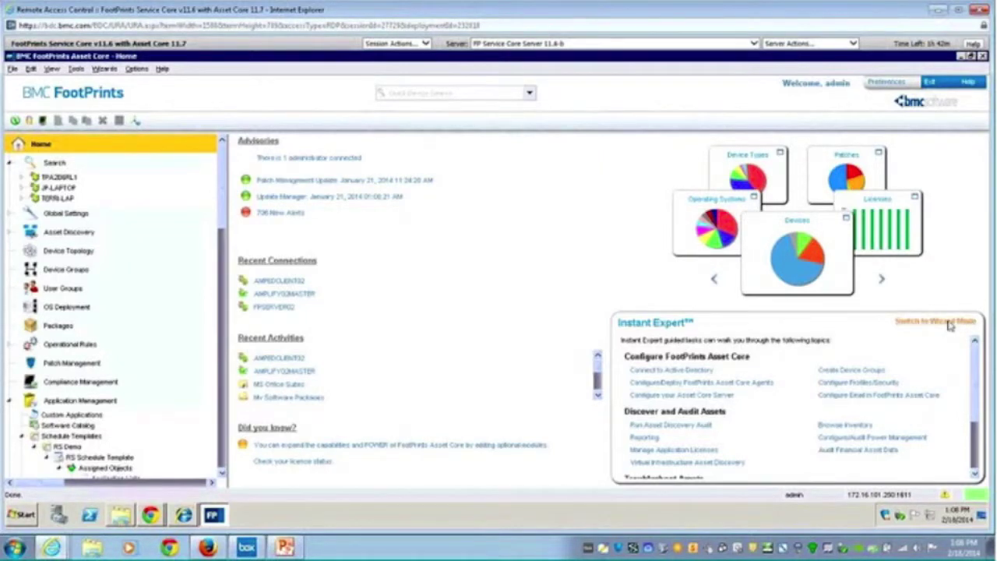
Toggle the Home page to Wizard Mode, then back to Instant Expert guided tasks
left_click(935, 320)
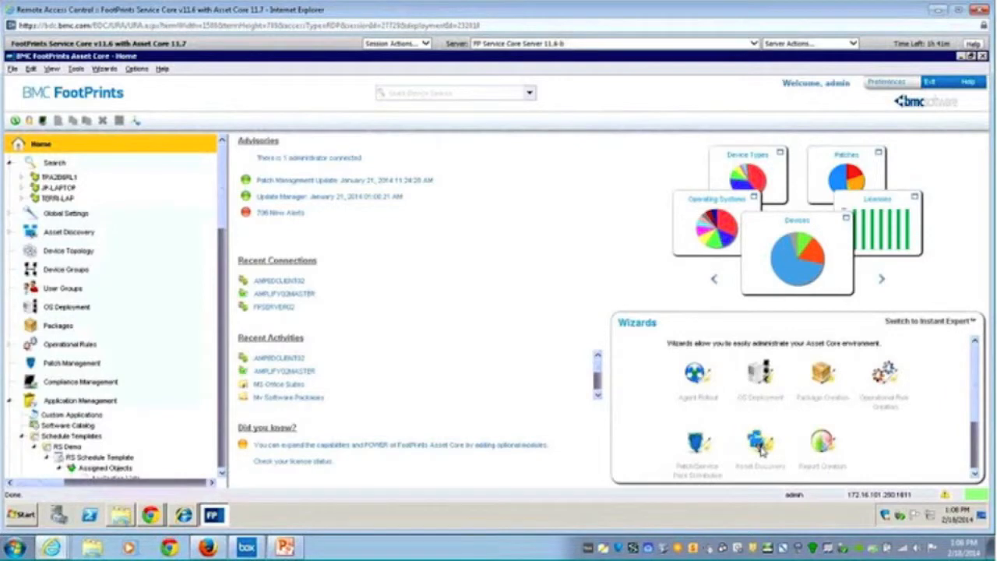
mouse_move(814, 407)
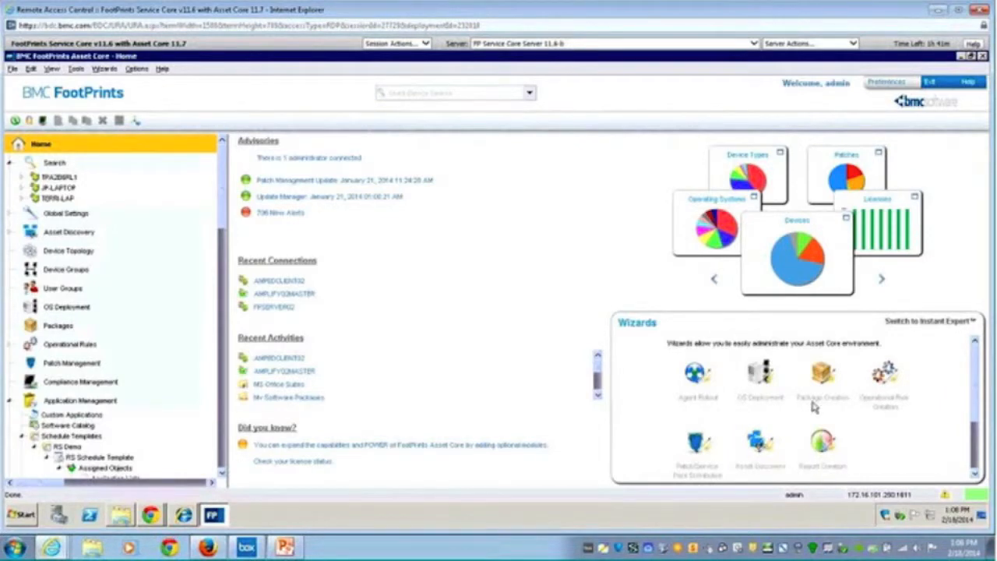
mouse_move(813, 416)
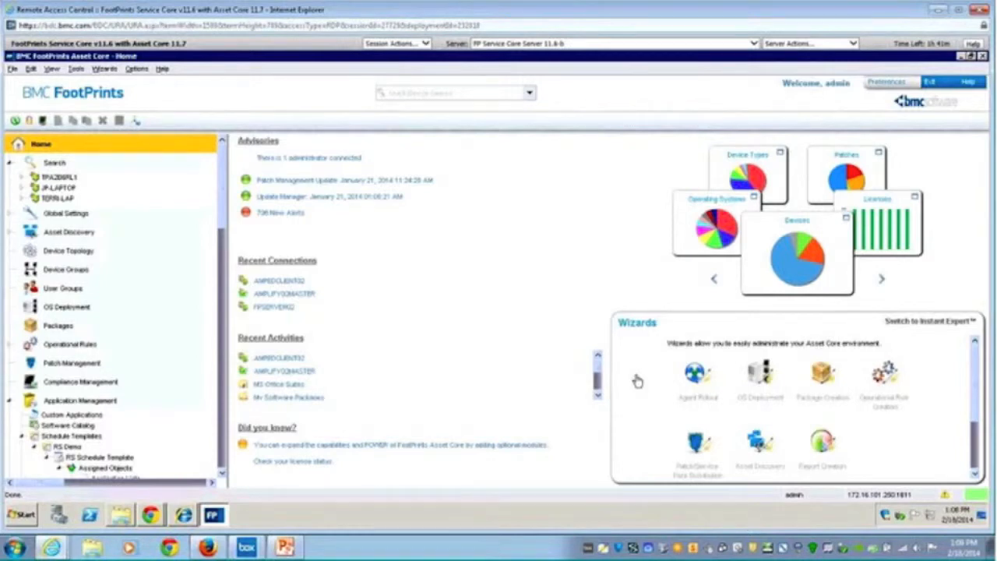
mouse_move(949, 330)
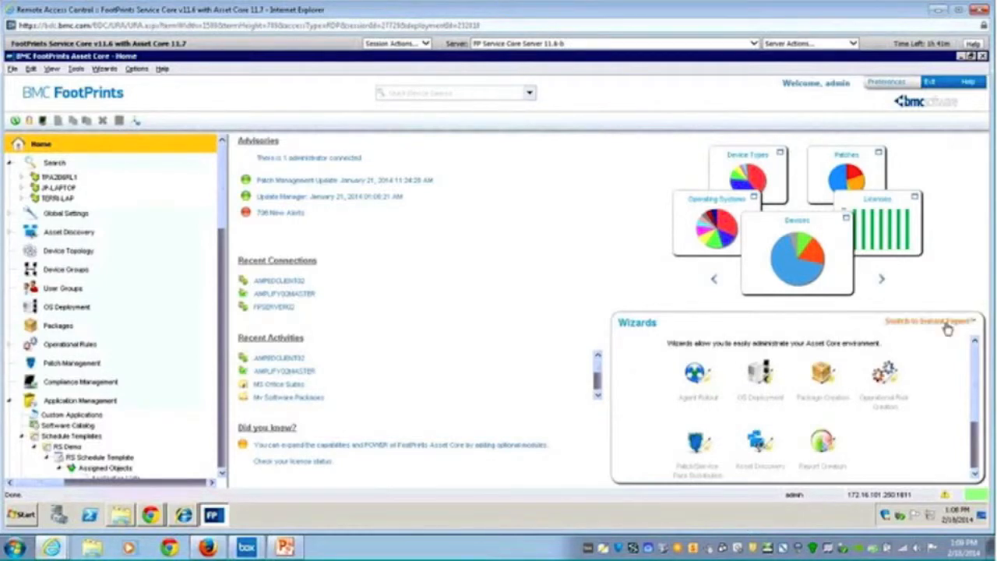
left_click(931, 321)
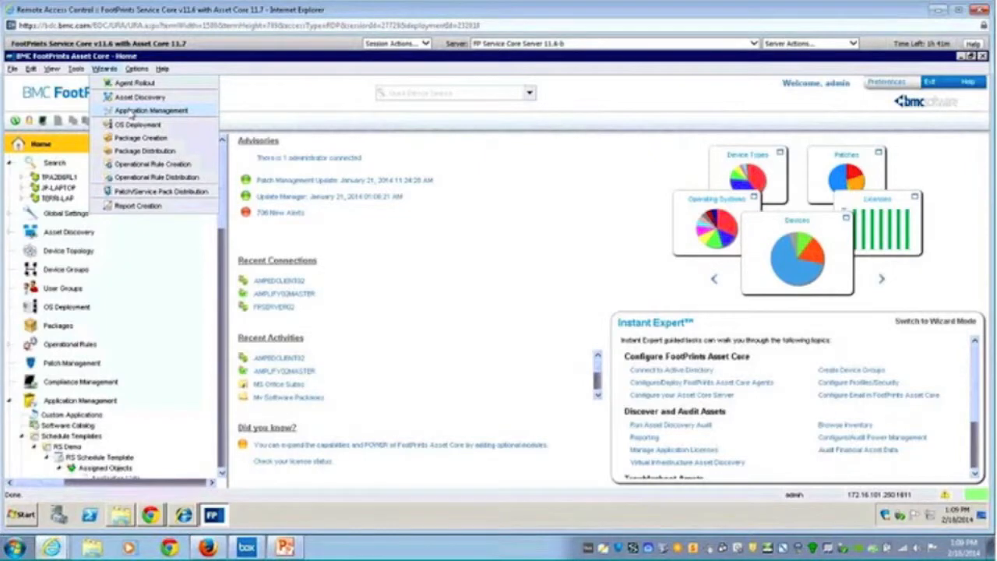
Launch the Application Management wizard and continue past Introduction with automatic license management
left_click(152, 110)
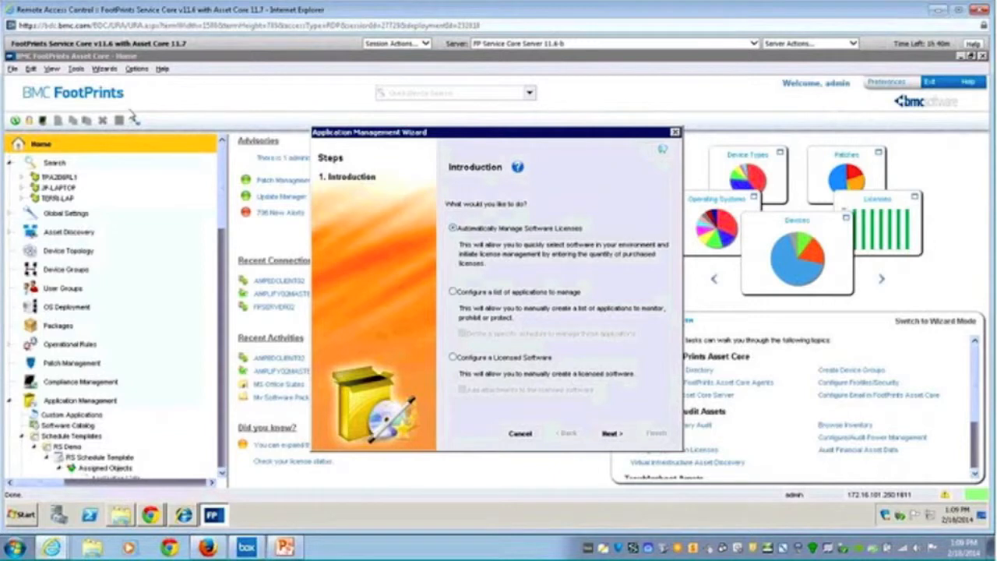
mouse_move(497, 234)
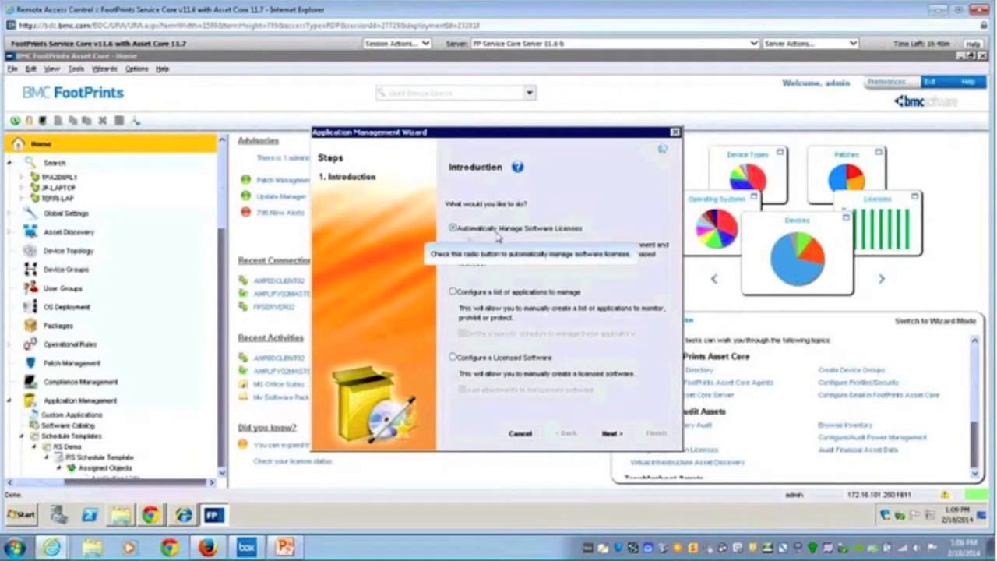
mouse_move(553, 239)
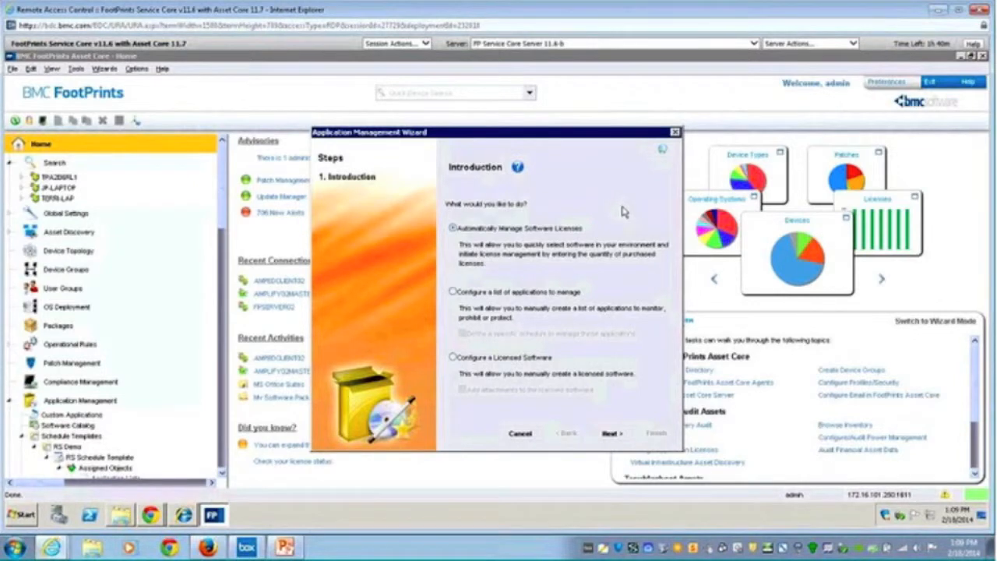
mouse_move(363, 216)
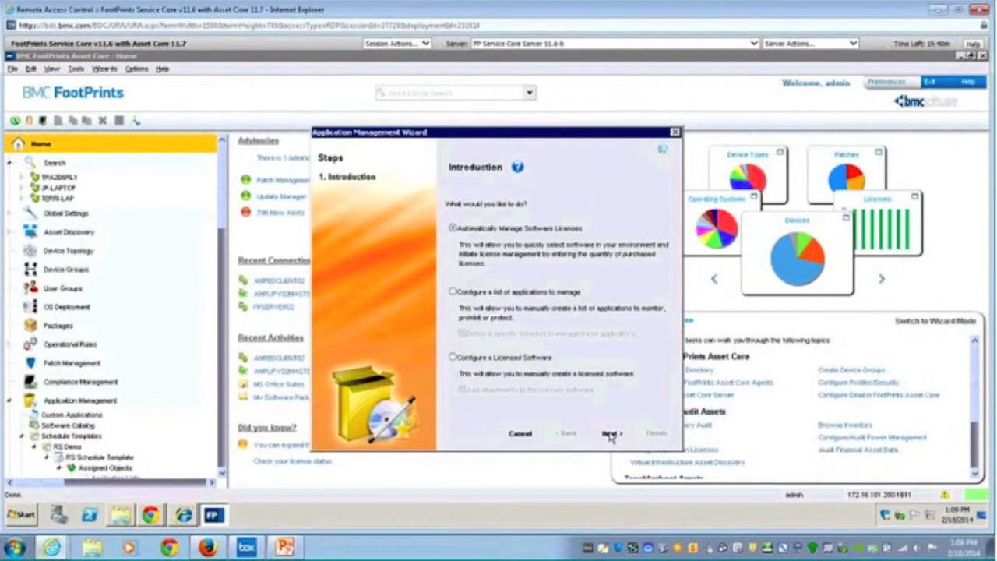
left_click(612, 432)
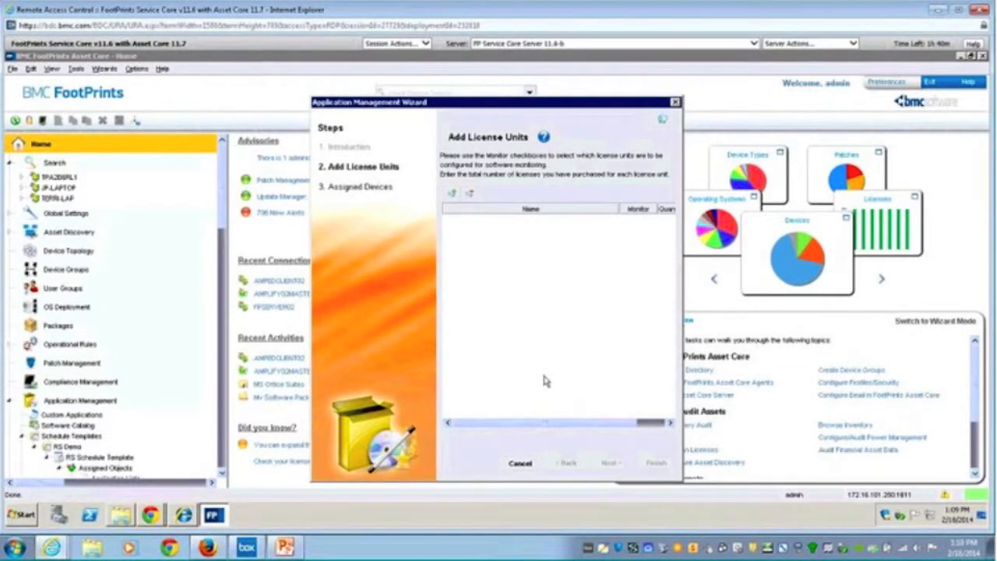
mouse_move(479, 275)
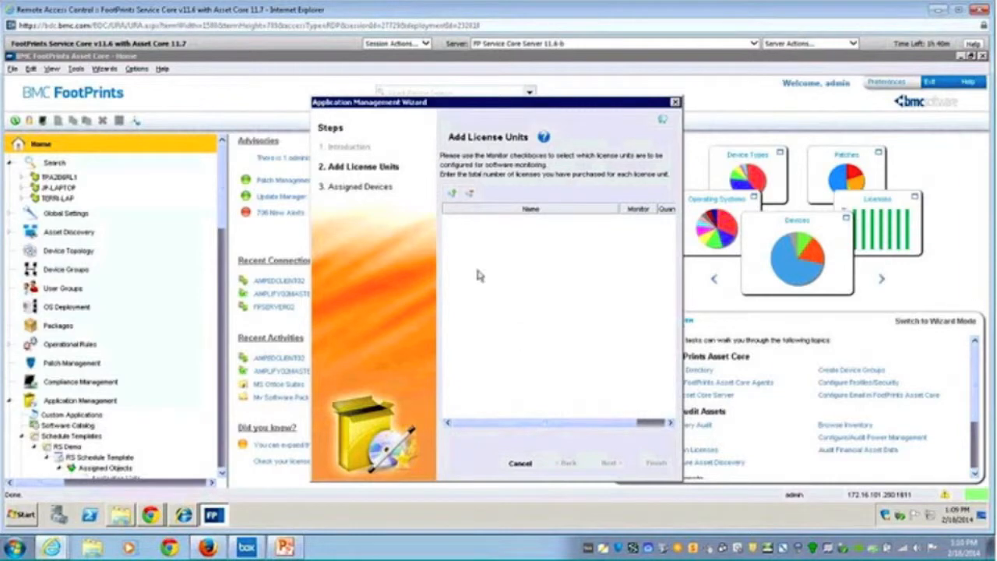
mouse_move(452, 193)
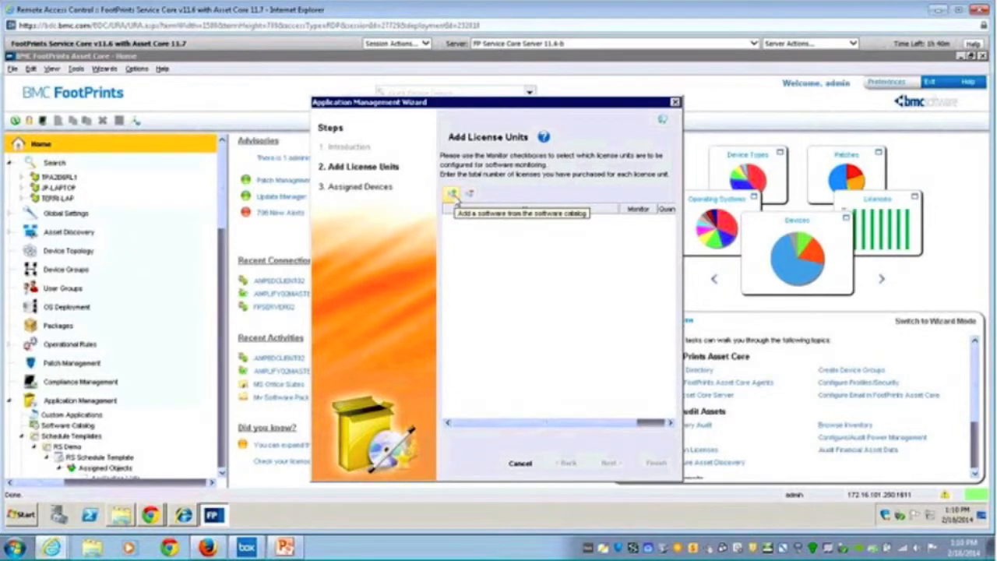
Open the software catalog picker from the Add License Units page
left_click(450, 193)
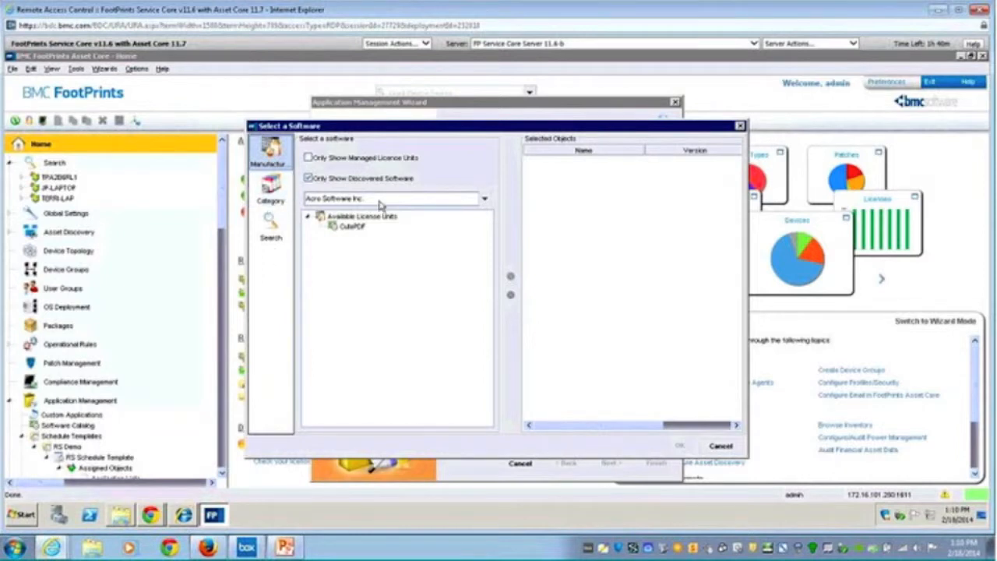
Select Adobe Systems Incorporated's Acrobat Reader in the software picker and confirm
left_click(484, 198)
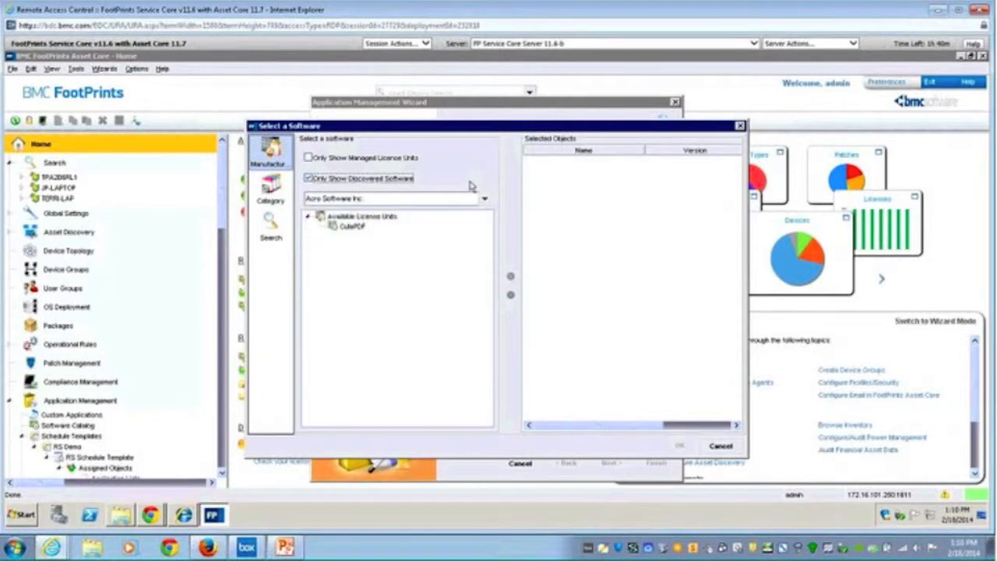
mouse_move(477, 210)
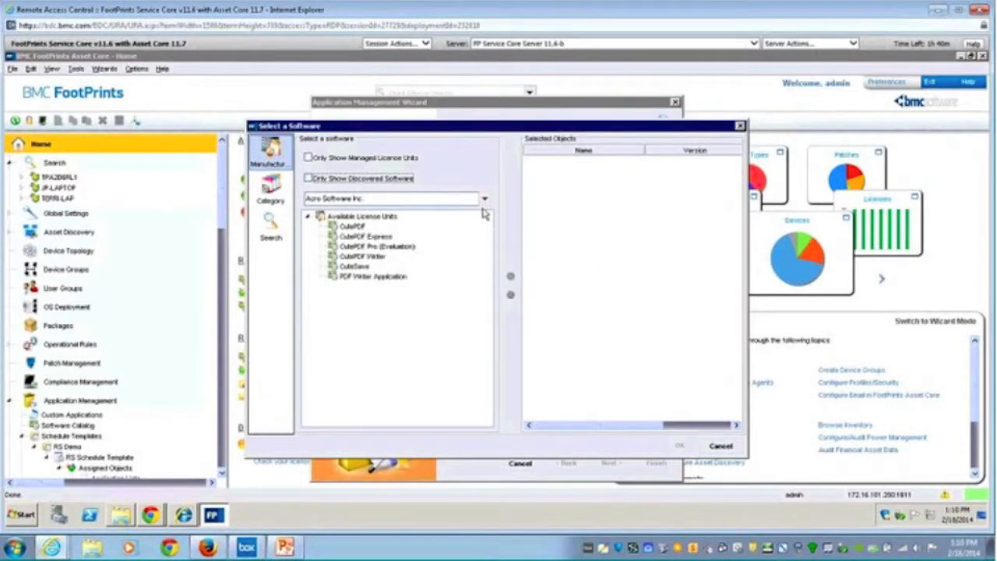
left_click(483, 198)
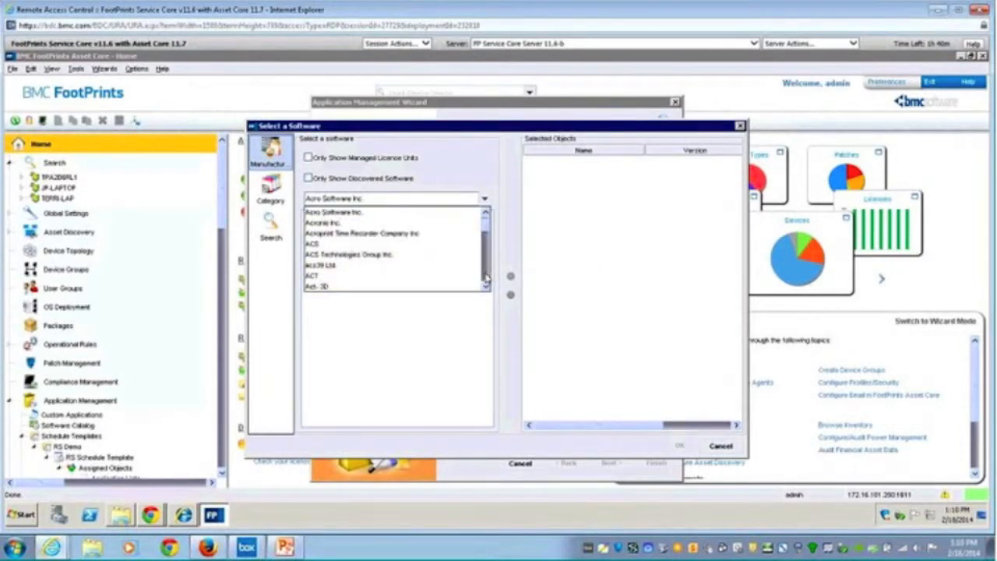
scroll("down", 3)
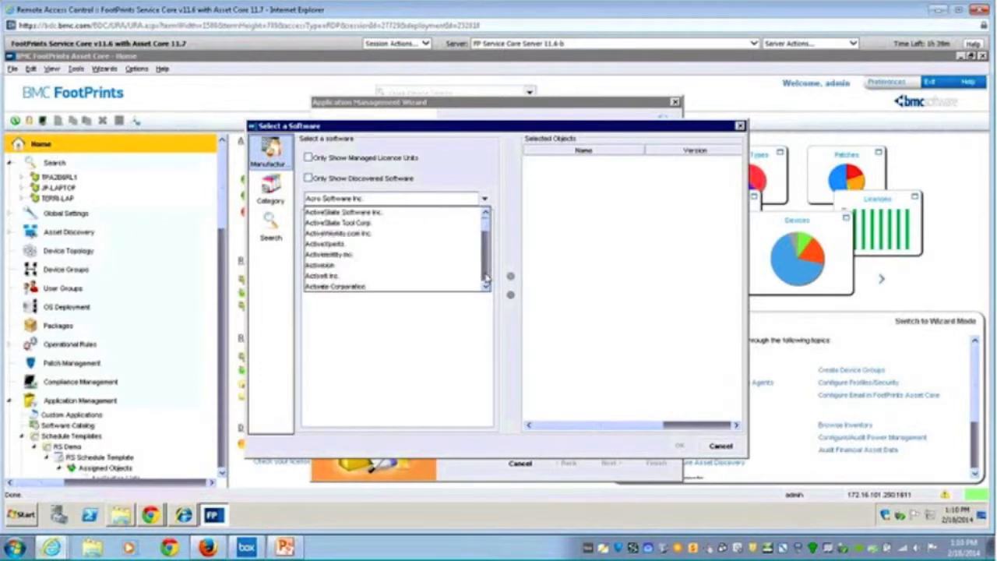
scroll("down", 3)
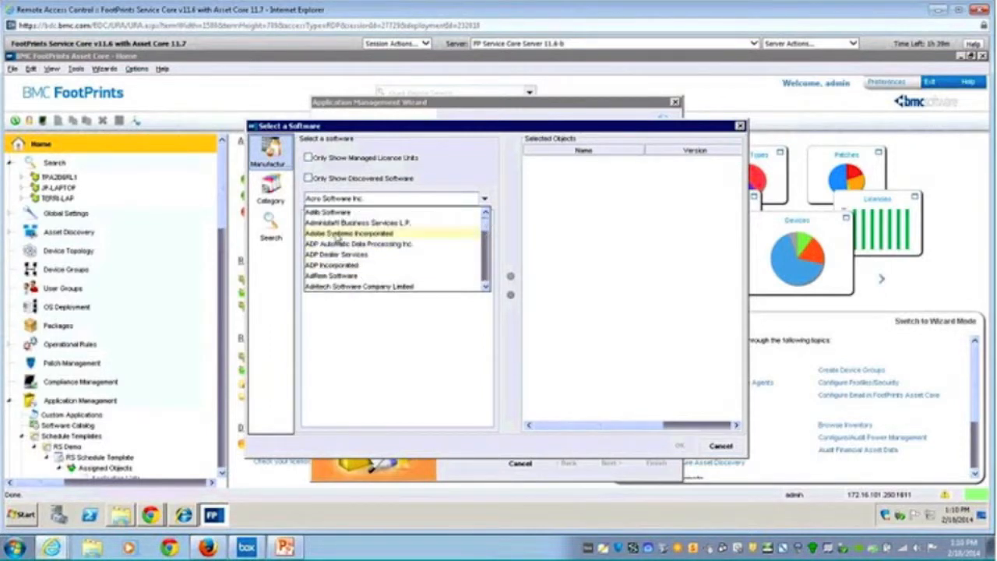
left_click(350, 233)
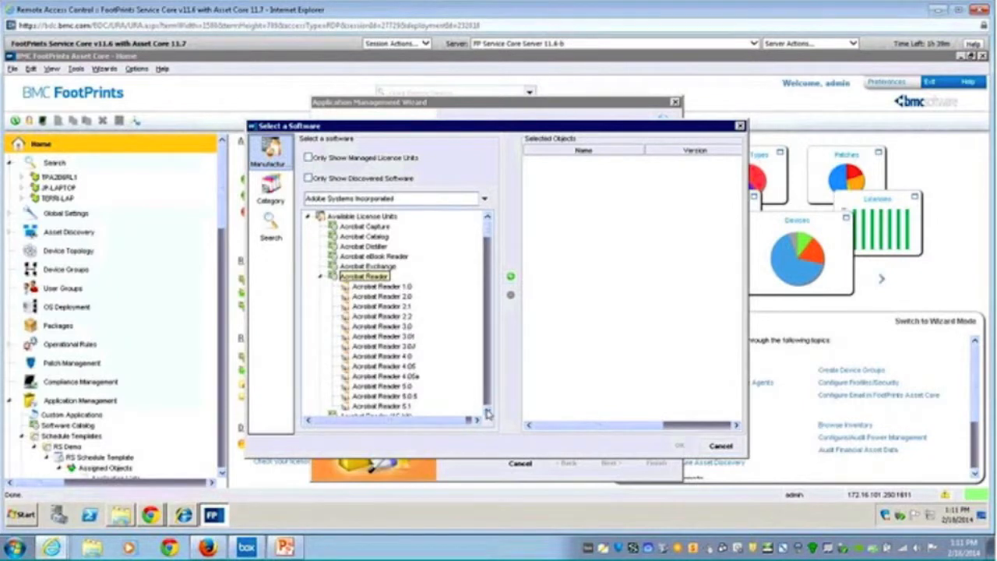
scroll("down", 3)
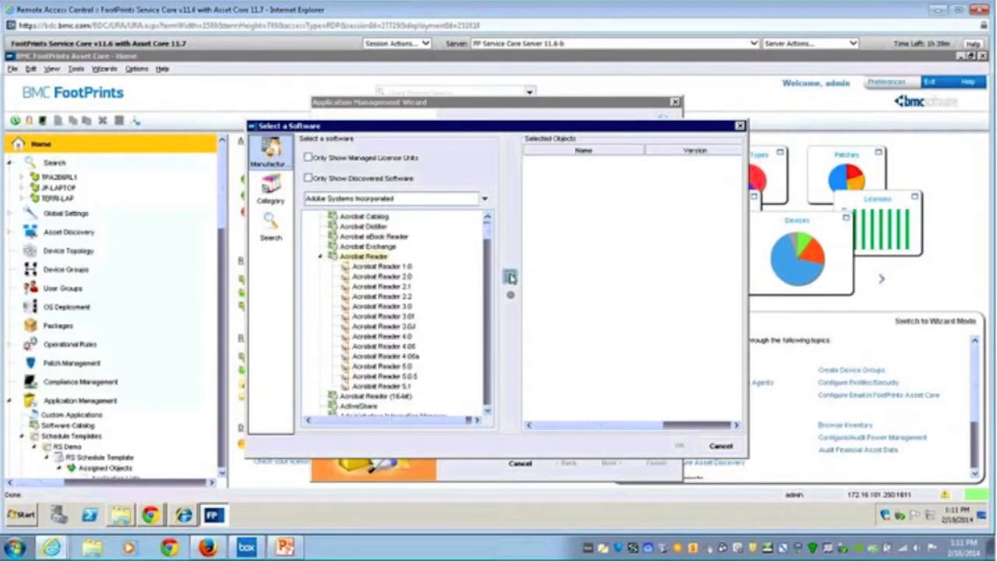
left_click(511, 276)
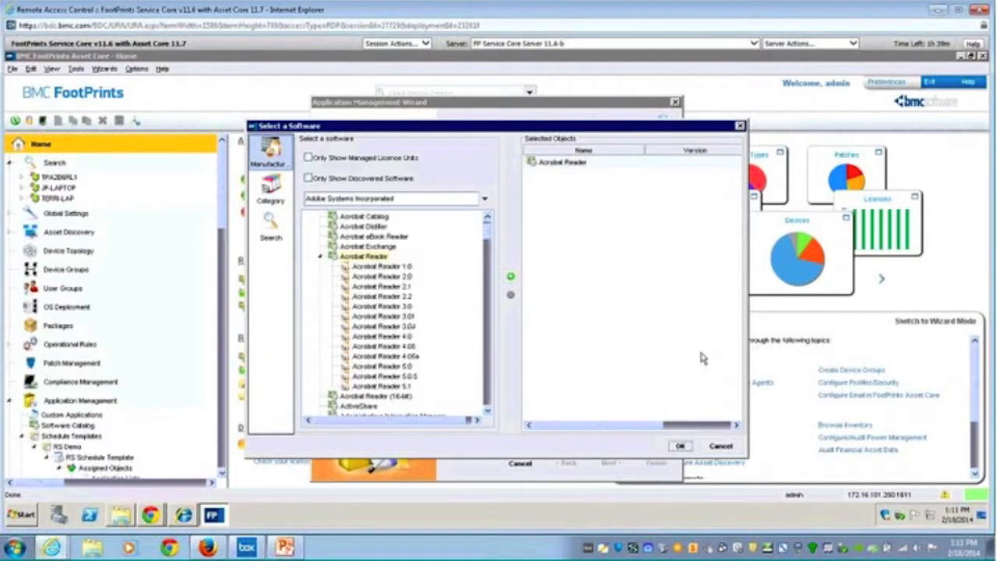
left_click(679, 446)
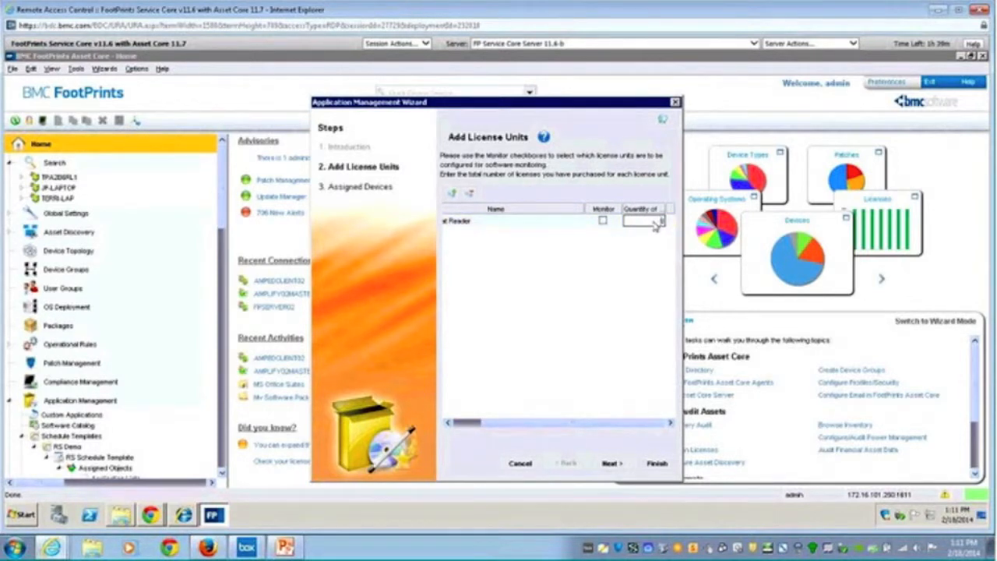
Enter 1000 as Acrobat Reader's purchased quantity
type("1000")
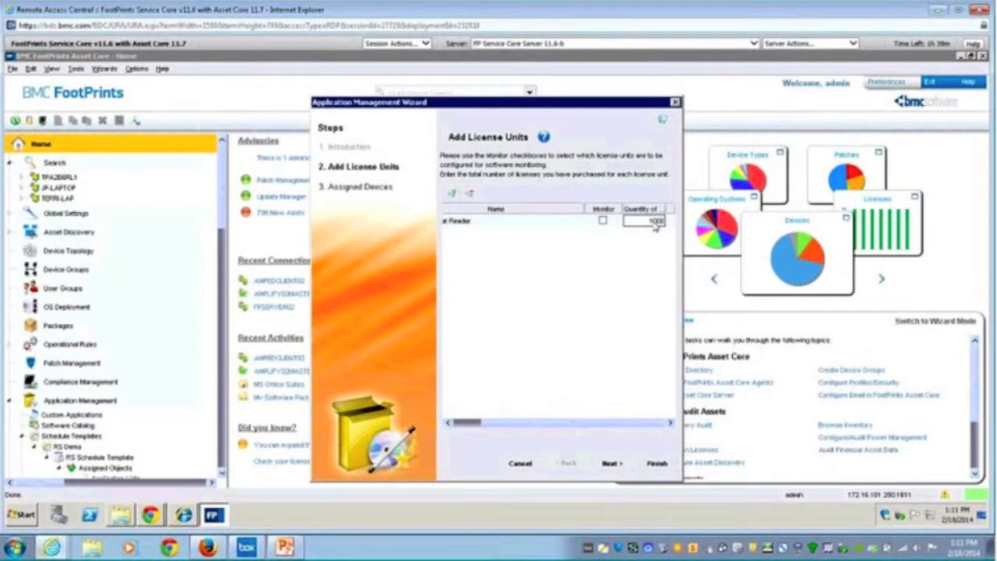
mouse_move(620, 458)
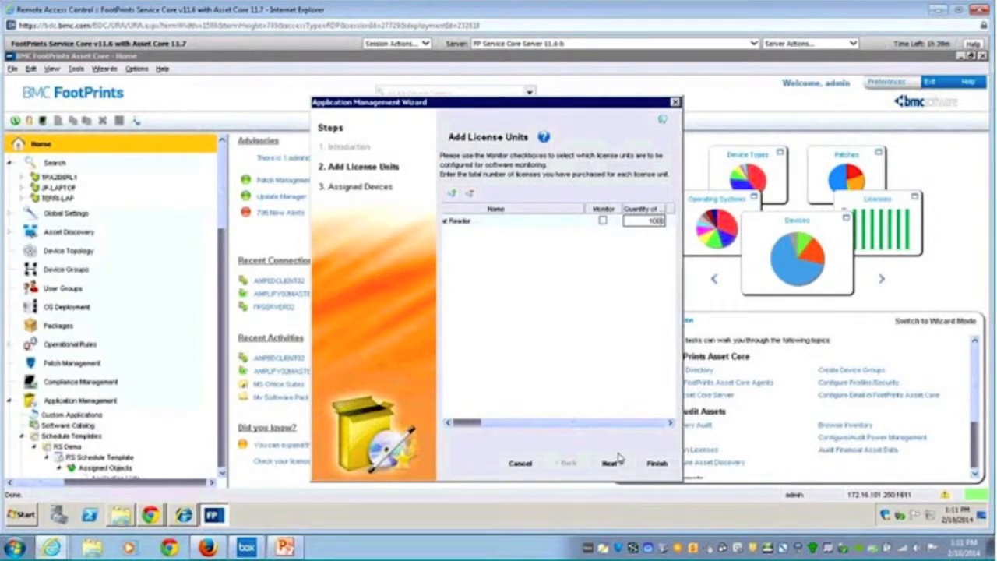
mouse_move(357, 181)
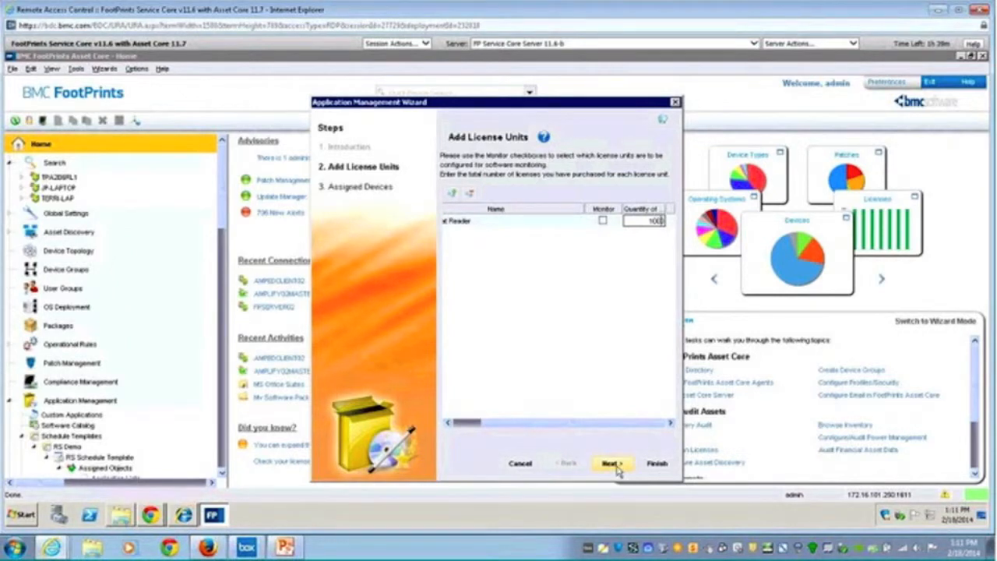
Add the Device Groups > English > All Devices group to the license
left_click(612, 464)
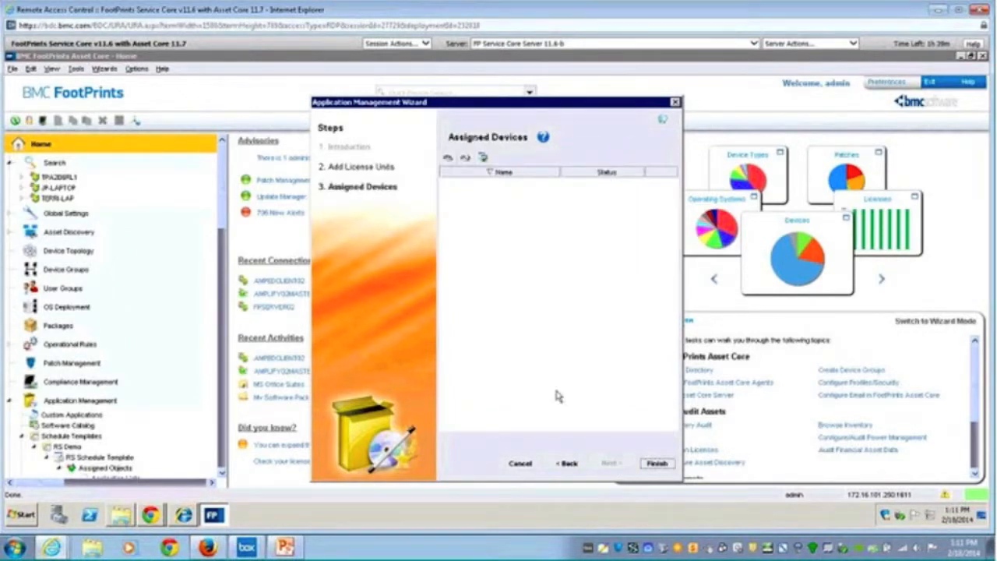
mouse_move(513, 313)
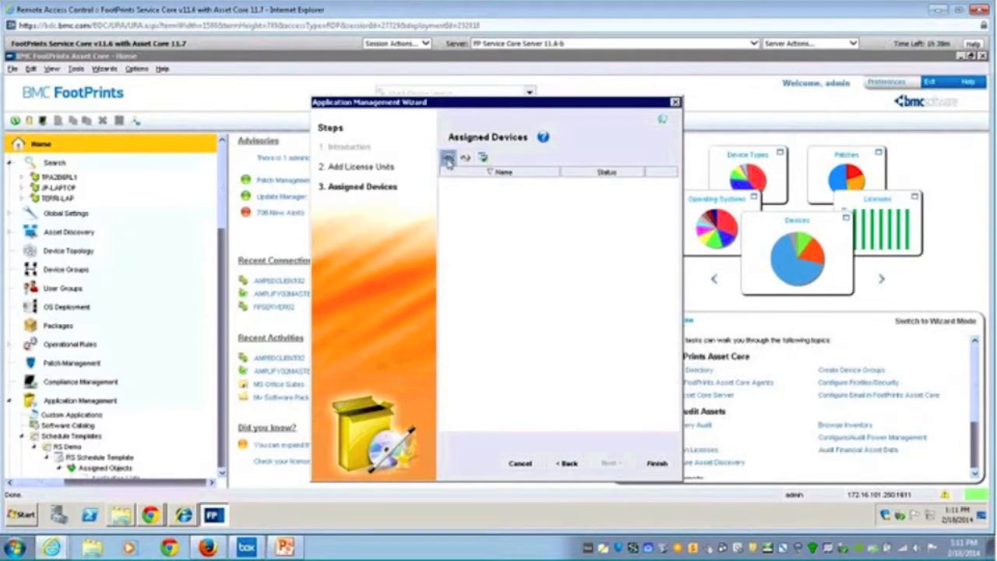
left_click(449, 157)
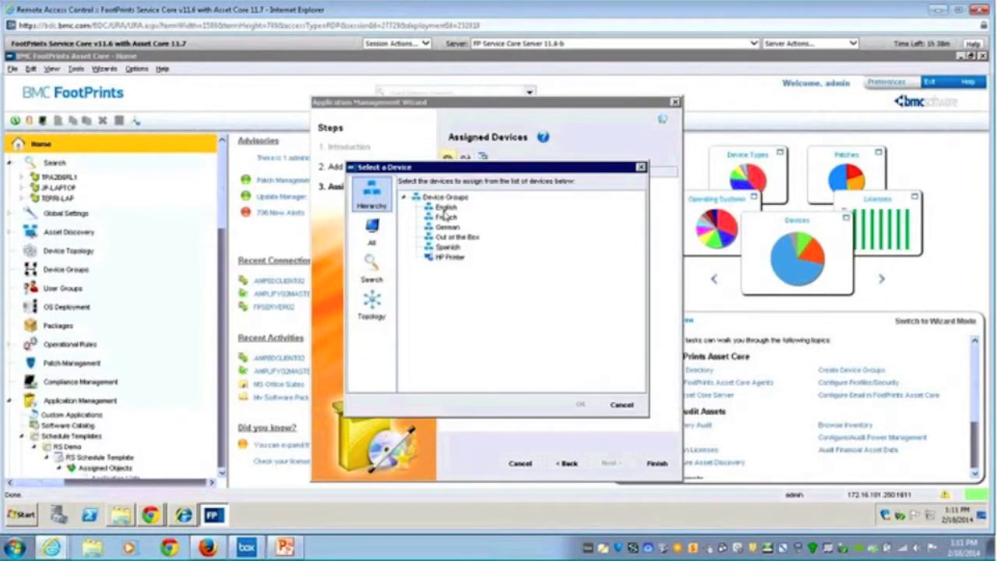
left_click(427, 207)
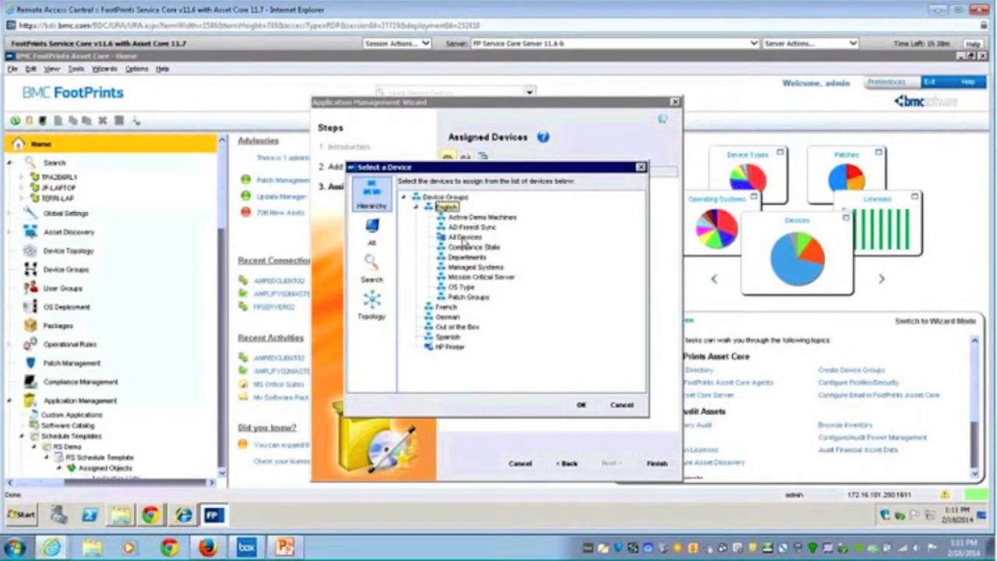
left_click(466, 237)
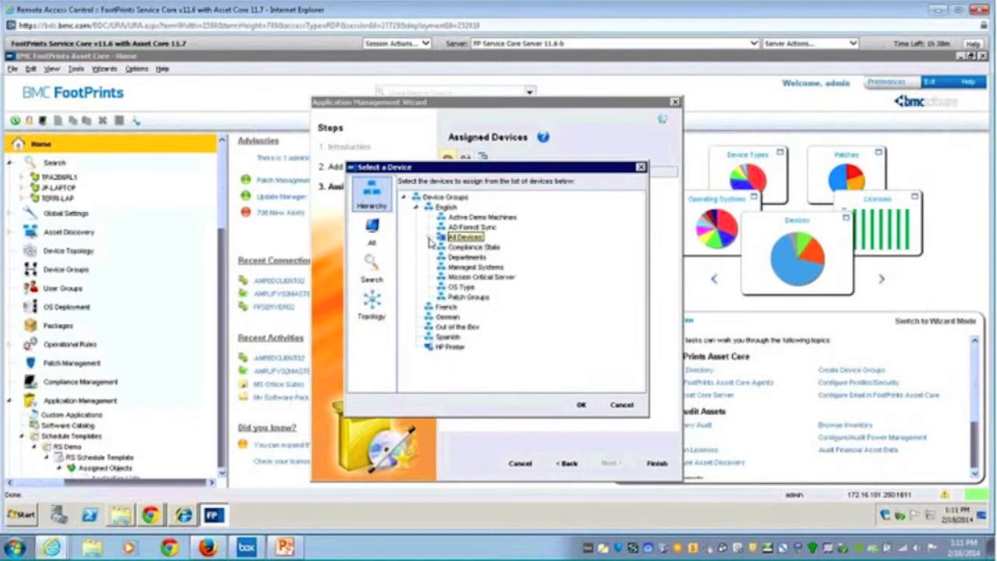
left_click(581, 404)
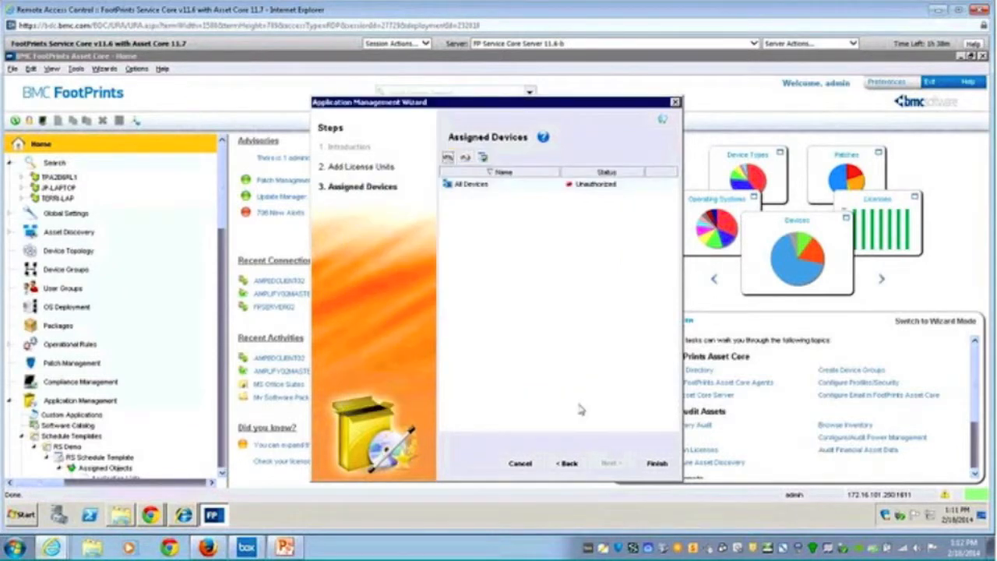
mouse_move(578, 401)
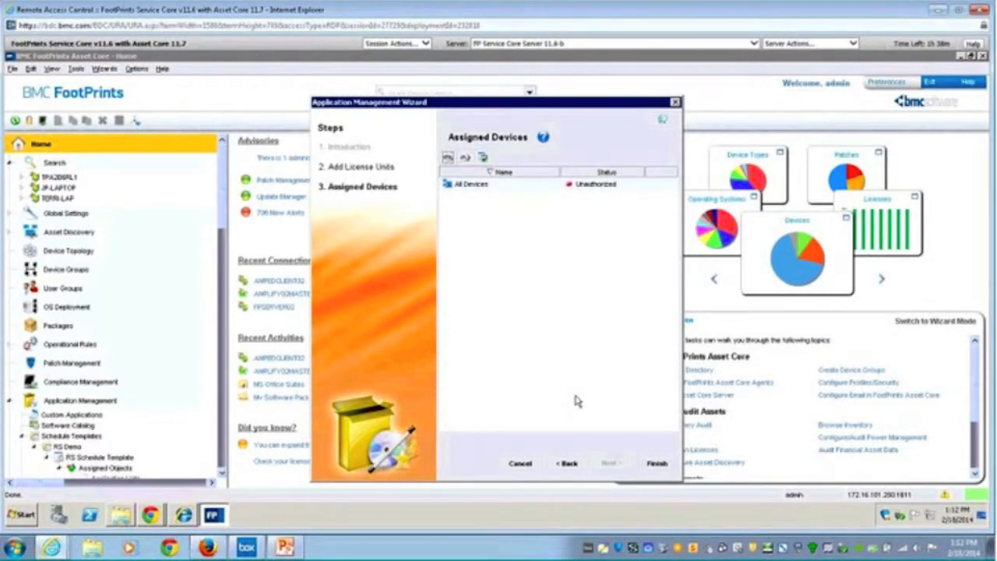
mouse_move(546, 395)
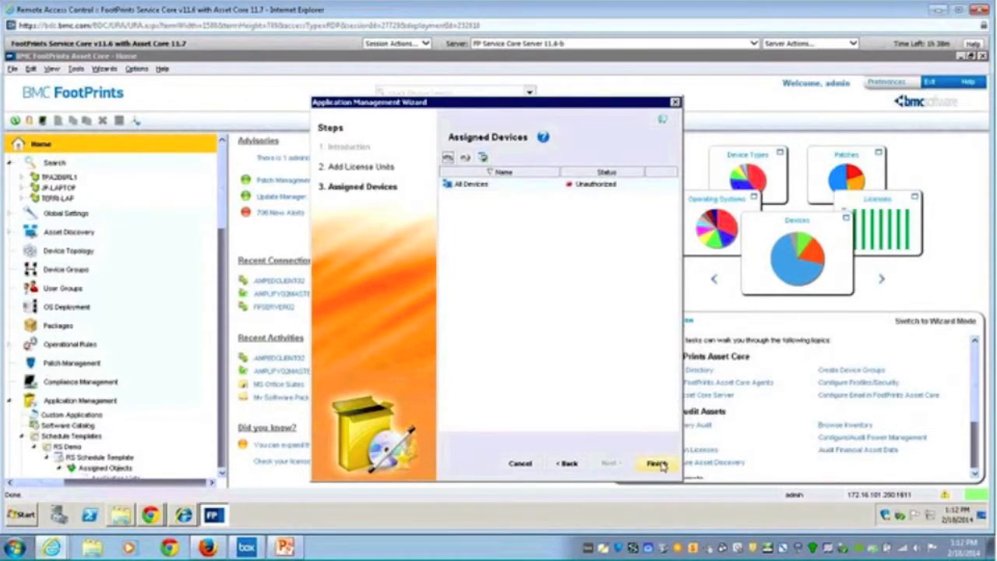
Finish the Acrobat Reader license in the Application Management wizard
left_click(657, 464)
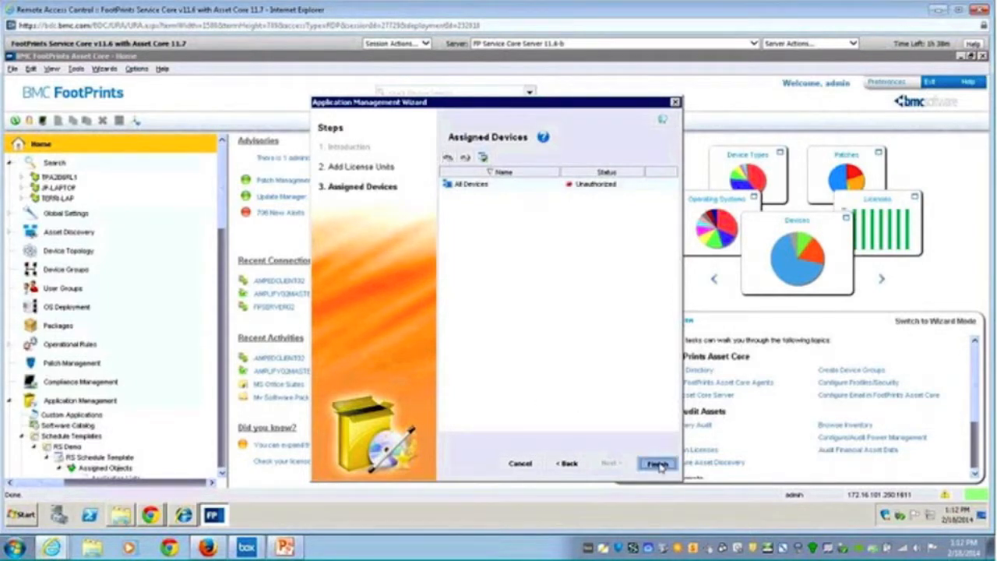
left_click(657, 464)
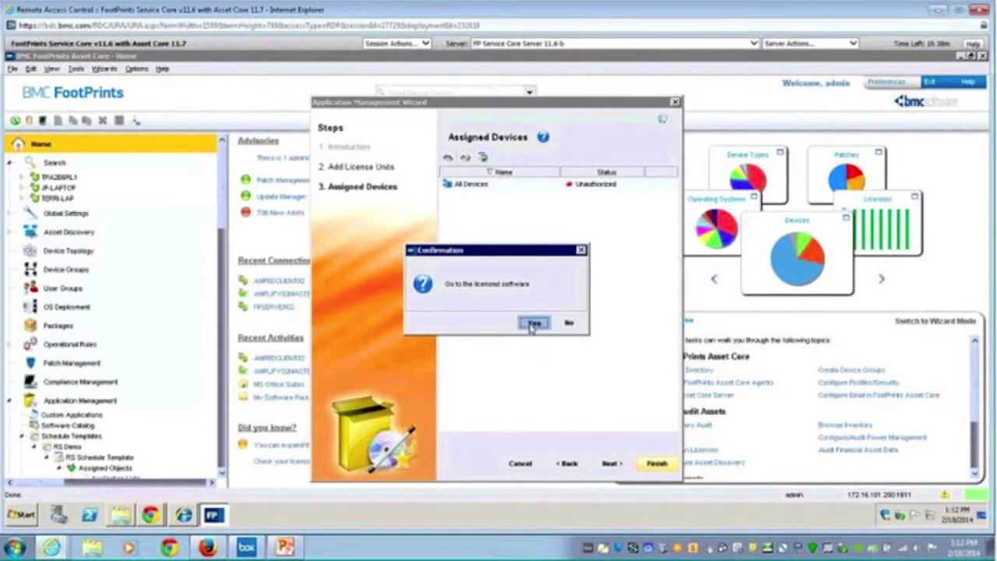
Accept going to the licensed software and open Adobe Reader under Software License Management
left_click(533, 323)
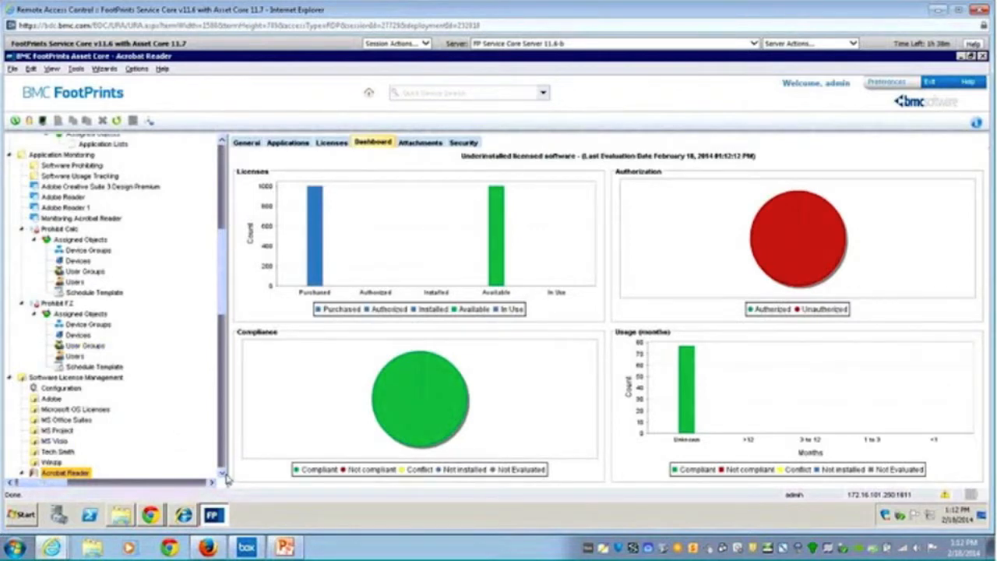
scroll("down", 3)
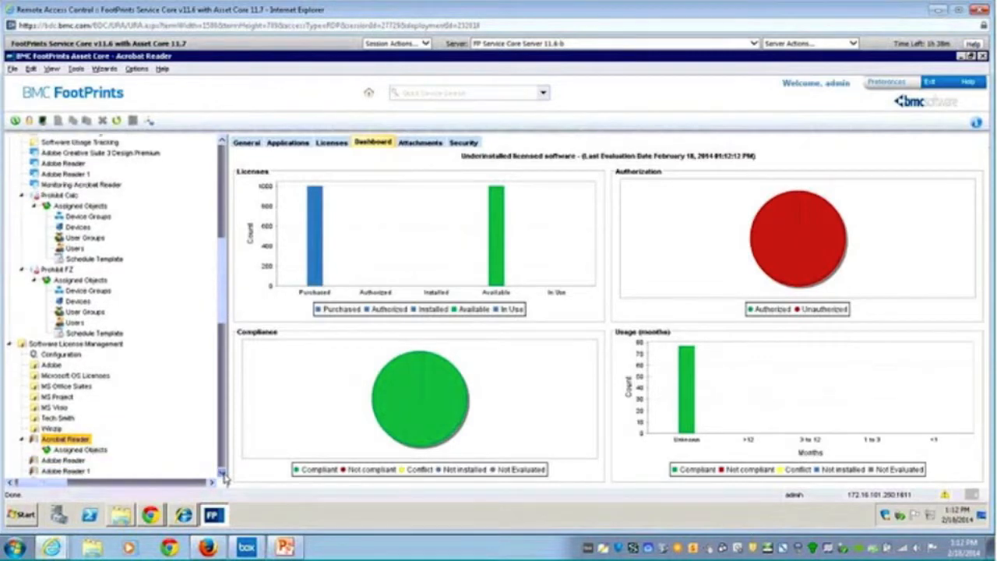
scroll("down", 3)
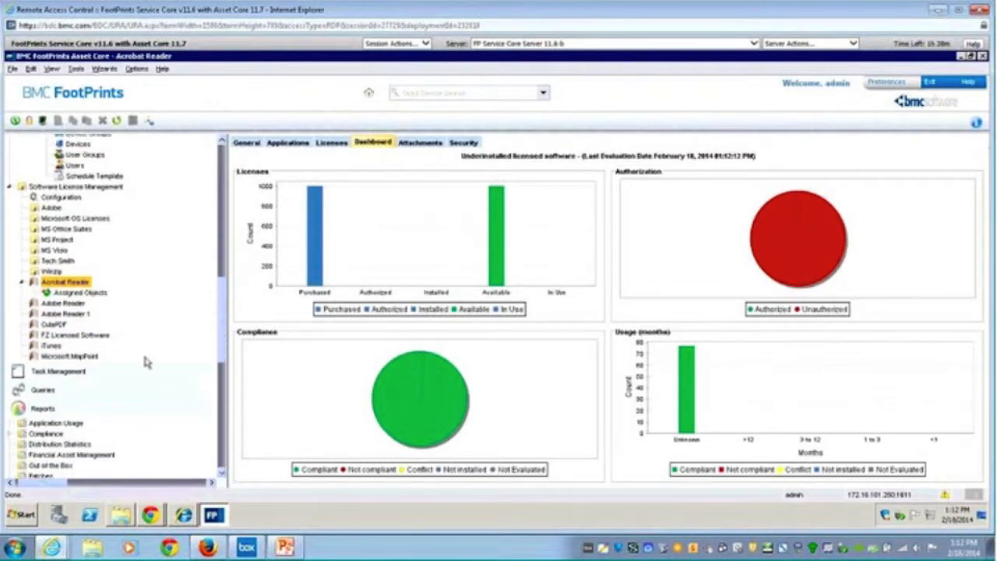
left_click(61, 303)
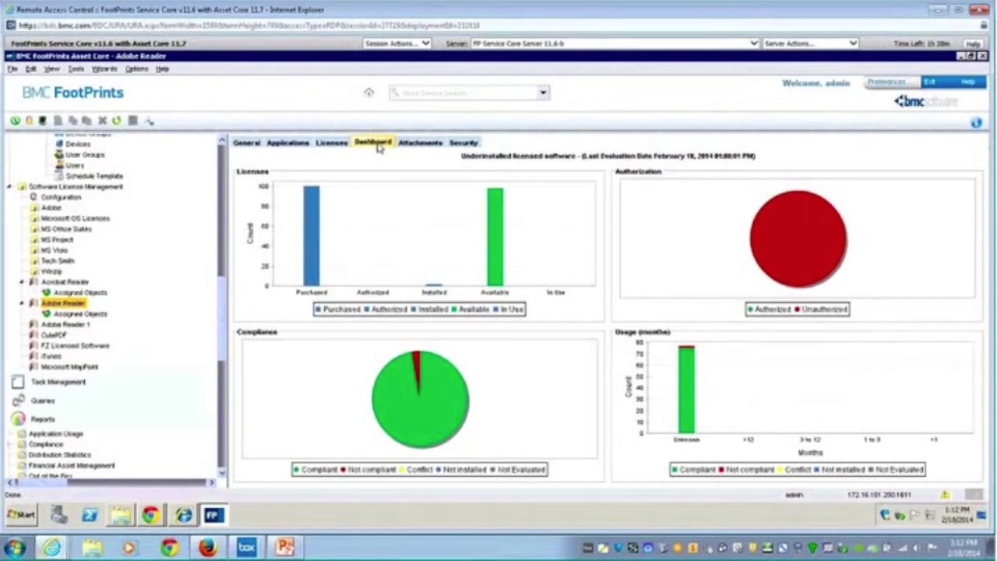
mouse_move(316, 217)
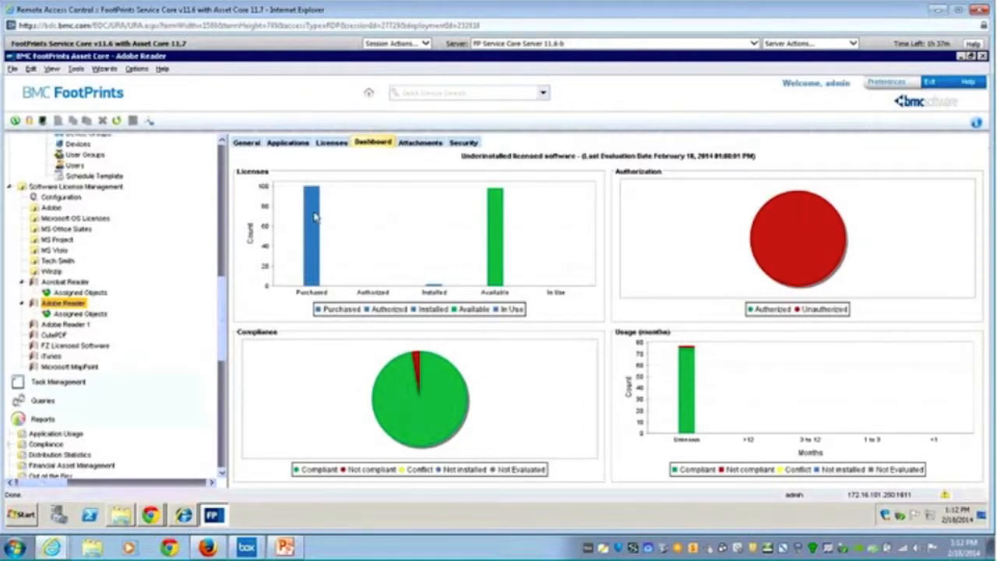
mouse_move(390, 292)
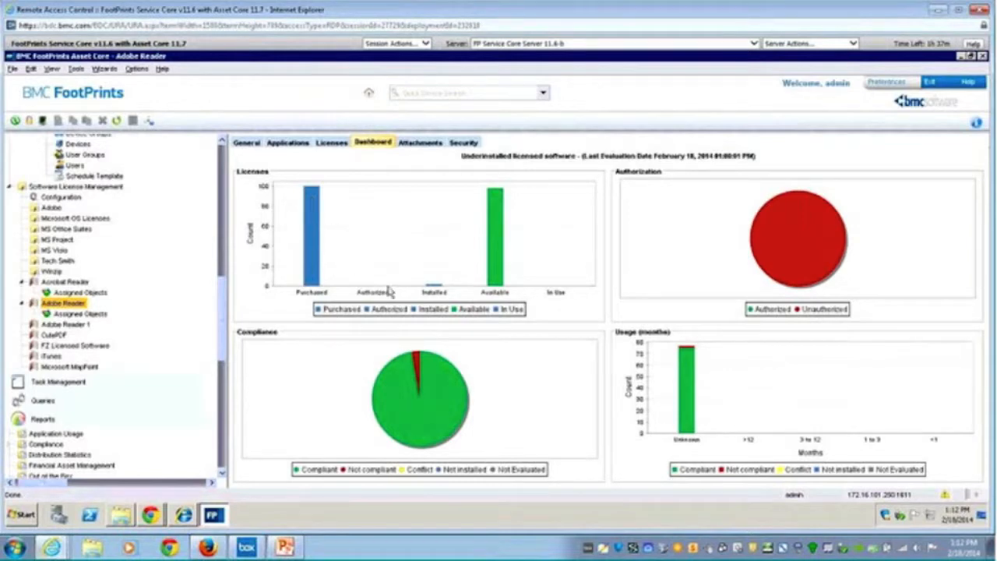
mouse_move(437, 293)
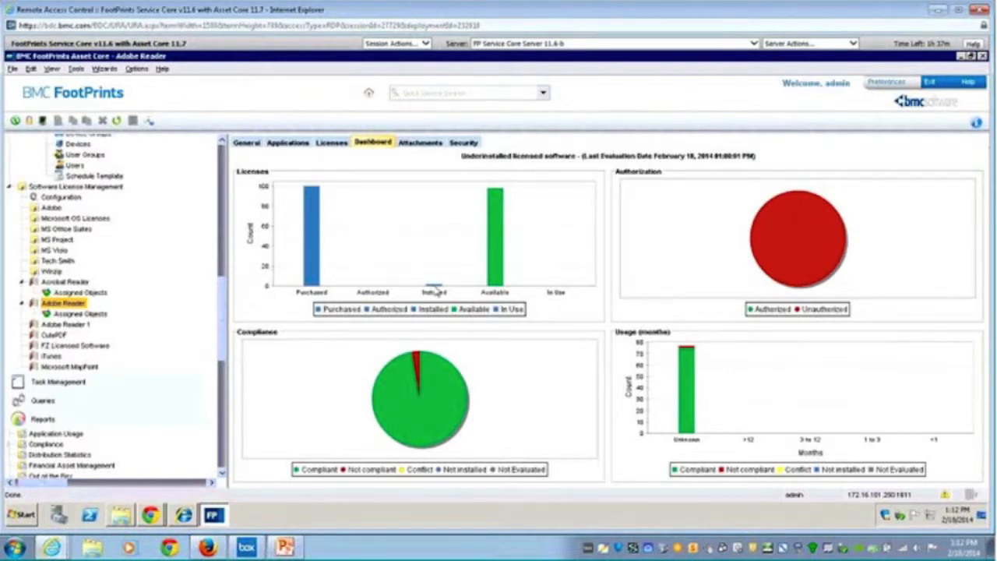
mouse_move(435, 295)
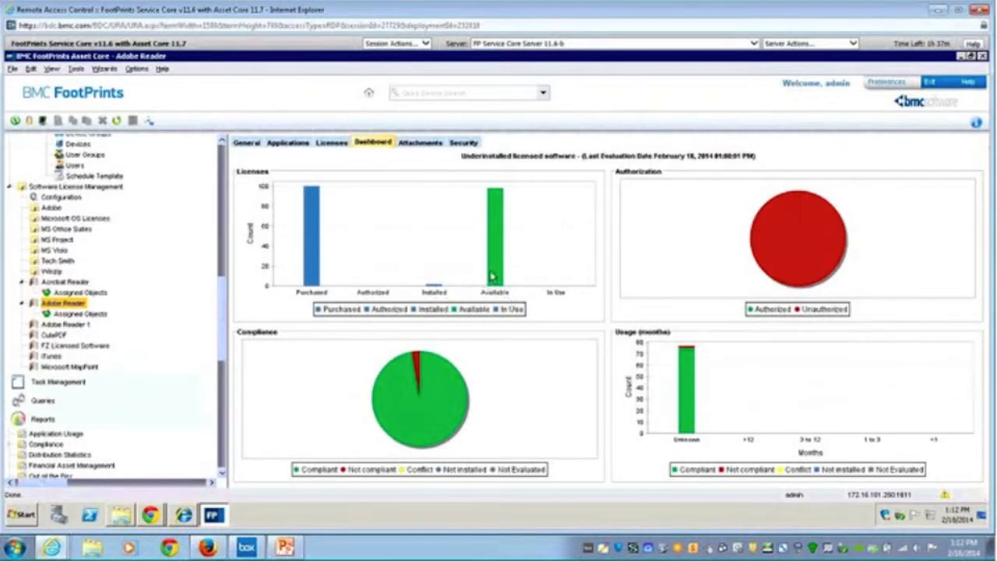
mouse_move(495, 271)
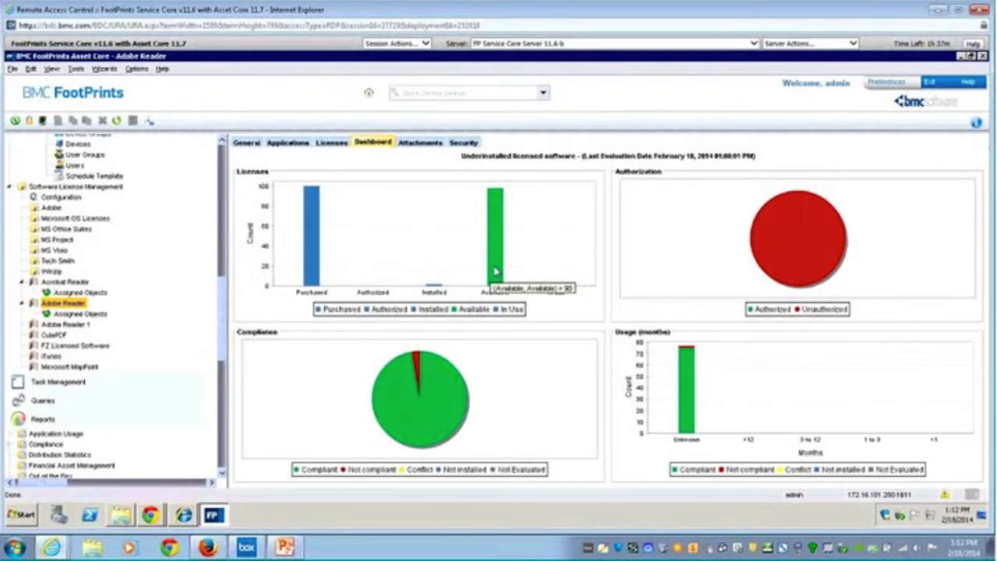
mouse_move(803, 265)
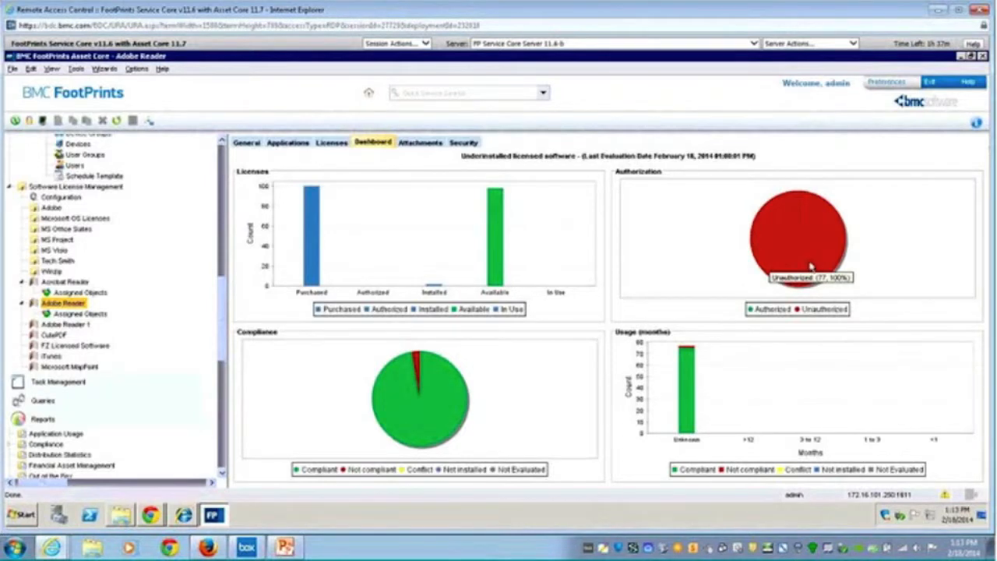
mouse_move(813, 265)
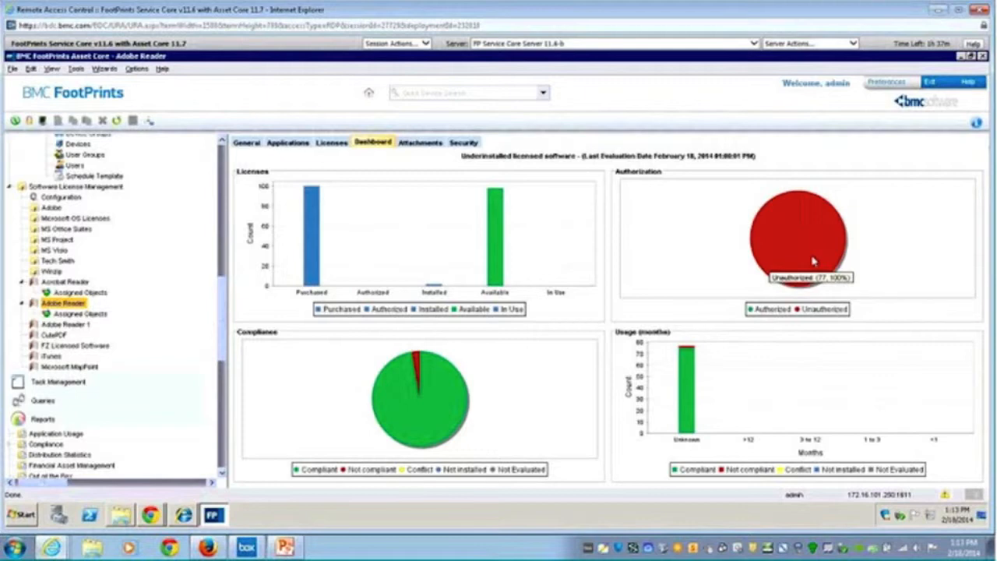
mouse_move(452, 413)
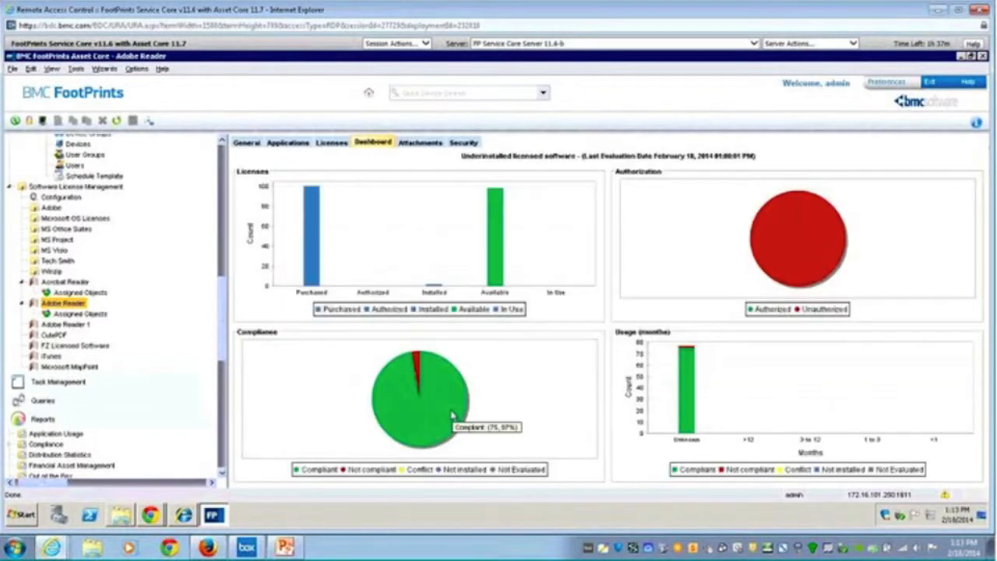
mouse_move(457, 411)
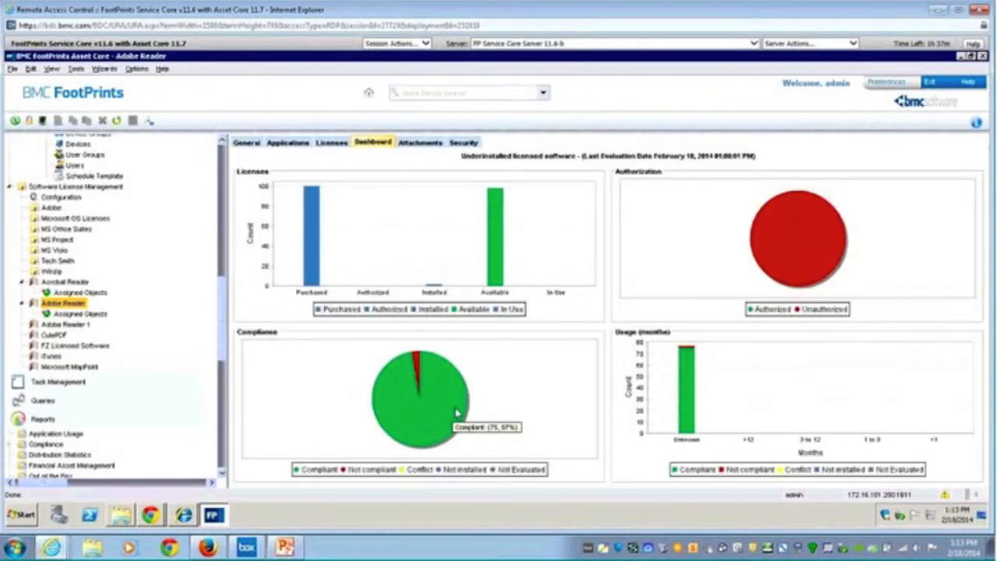
mouse_move(437, 414)
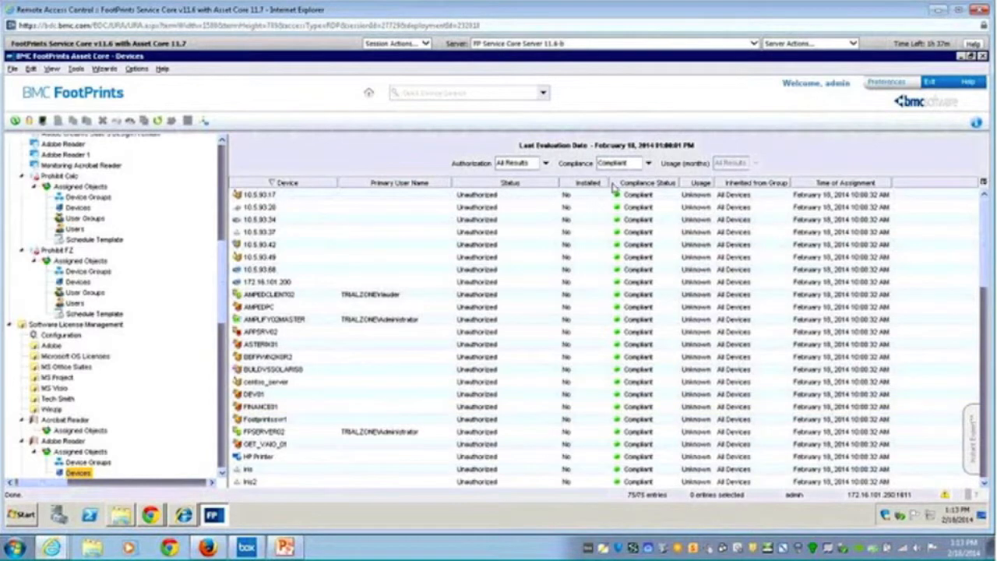
Change the compliance filter to list all 77 Adobe Reader devices, whatever their compliance status
left_click(648, 162)
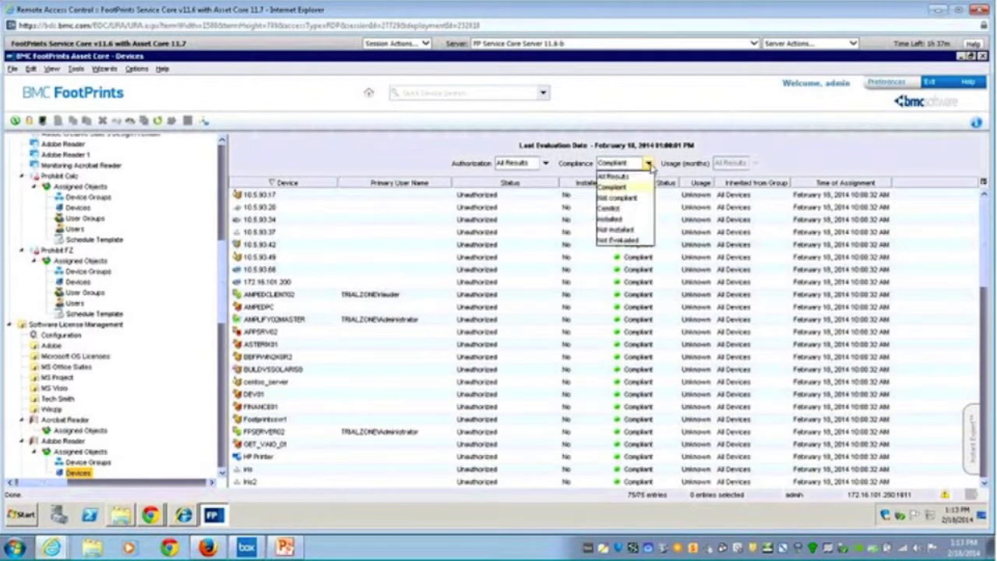
left_click(616, 162)
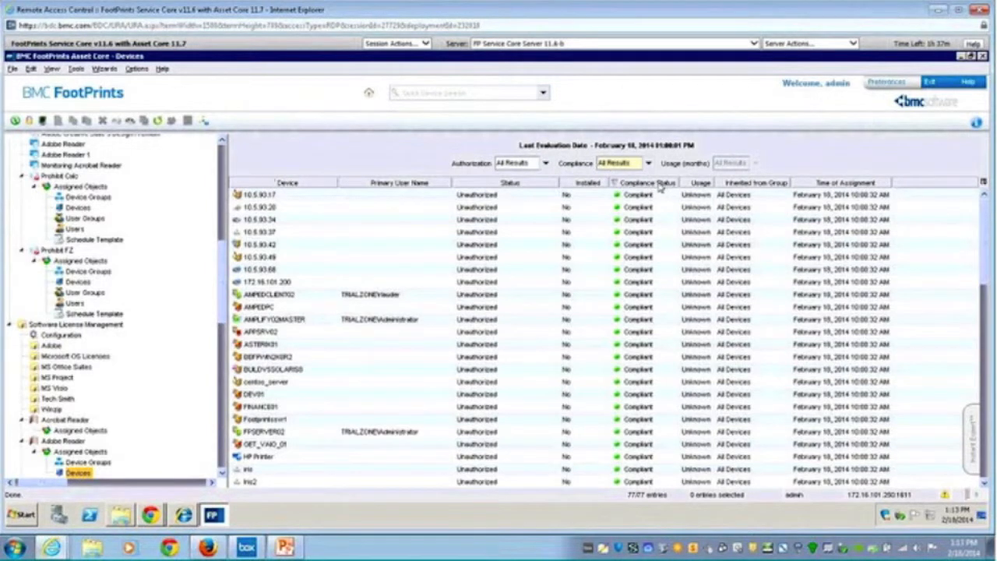
left_click(646, 183)
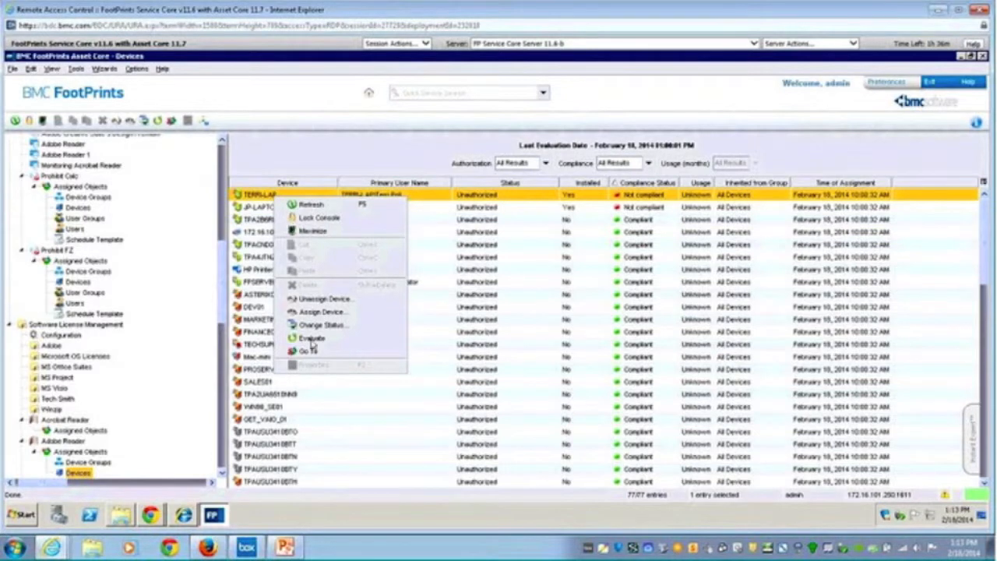
Go to TERRI-LAP's Inventory > Software > Scanned Applications list
left_click(309, 351)
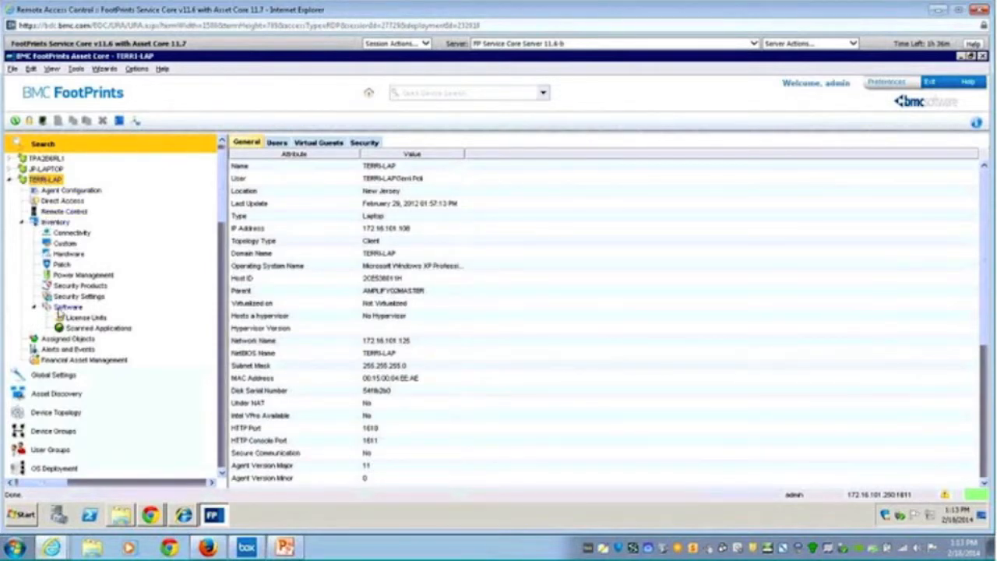
left_click(99, 328)
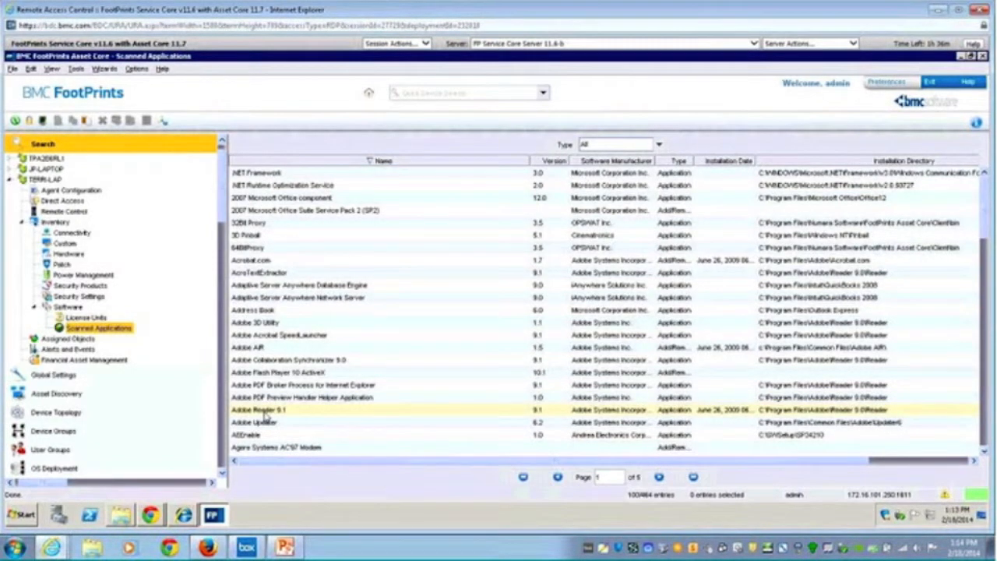
mouse_move(178, 364)
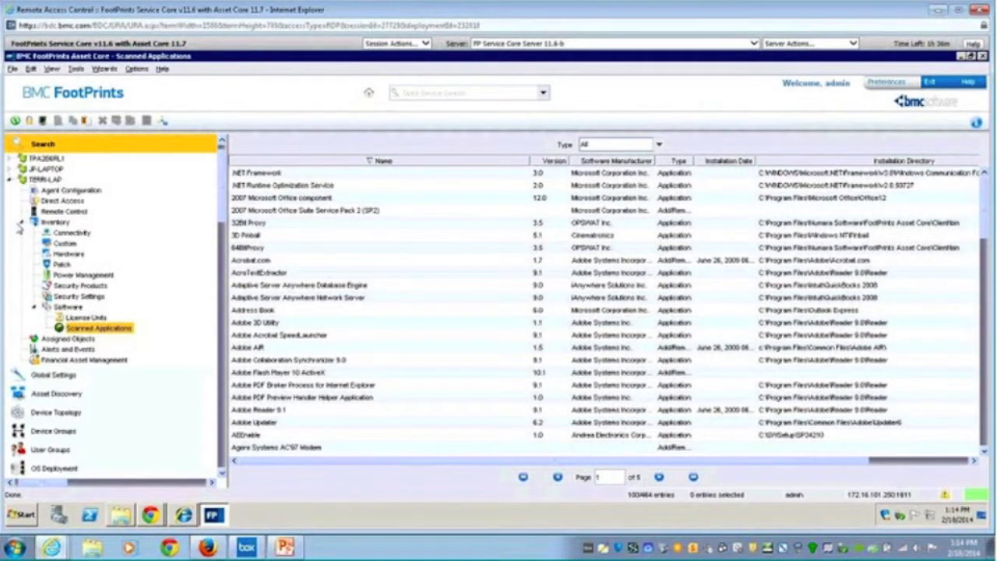
mouse_move(12, 226)
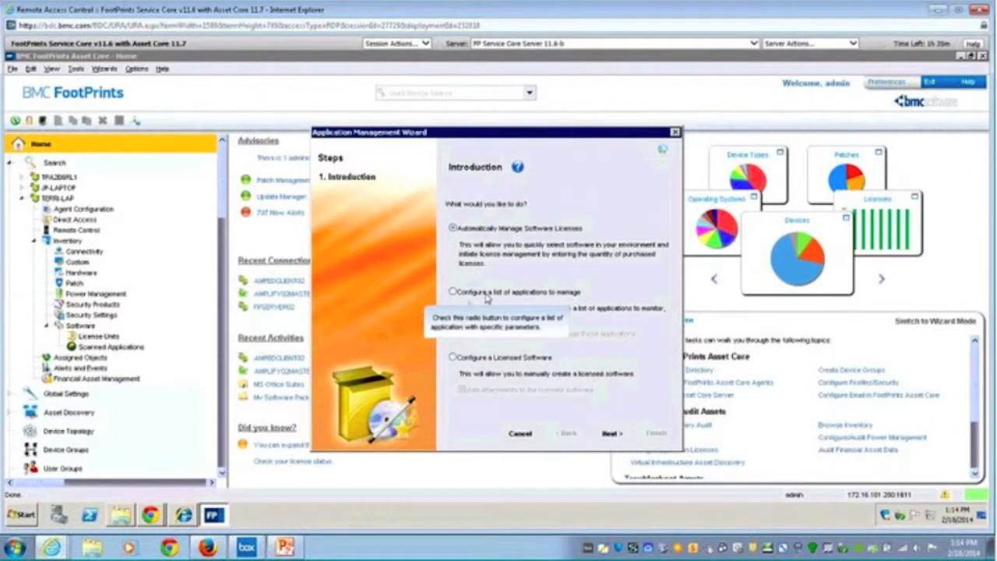
mouse_move(666, 348)
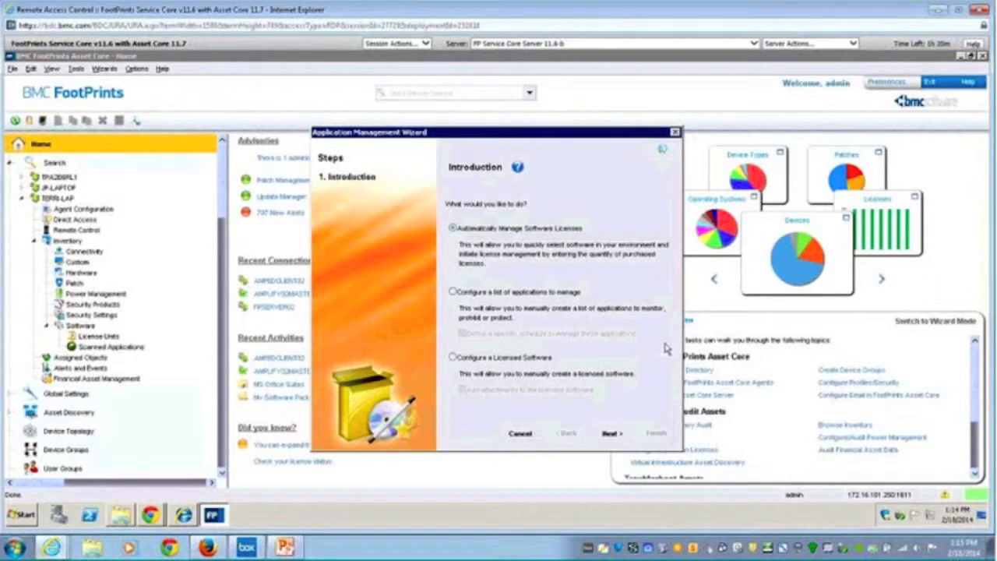
mouse_move(461, 306)
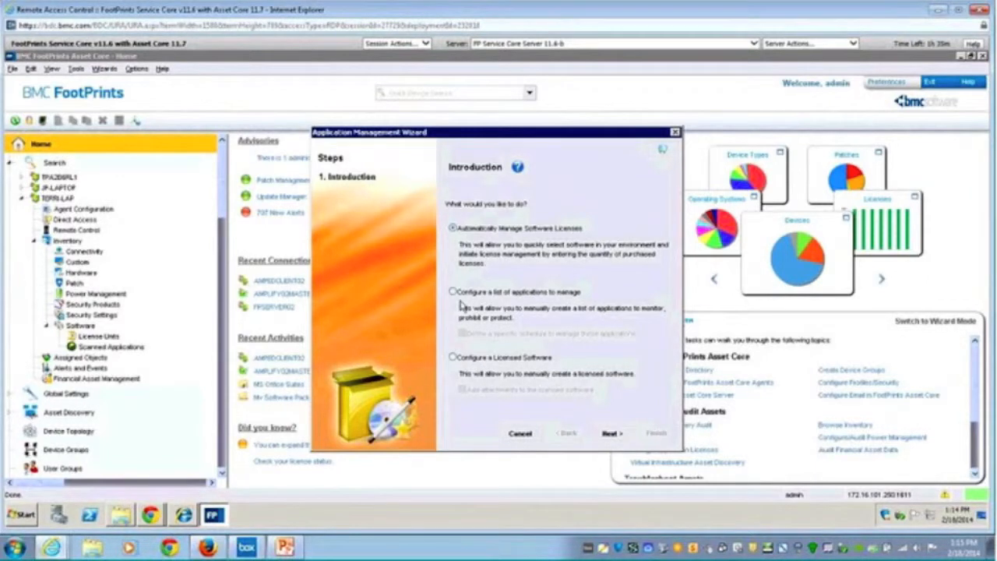
mouse_move(453, 292)
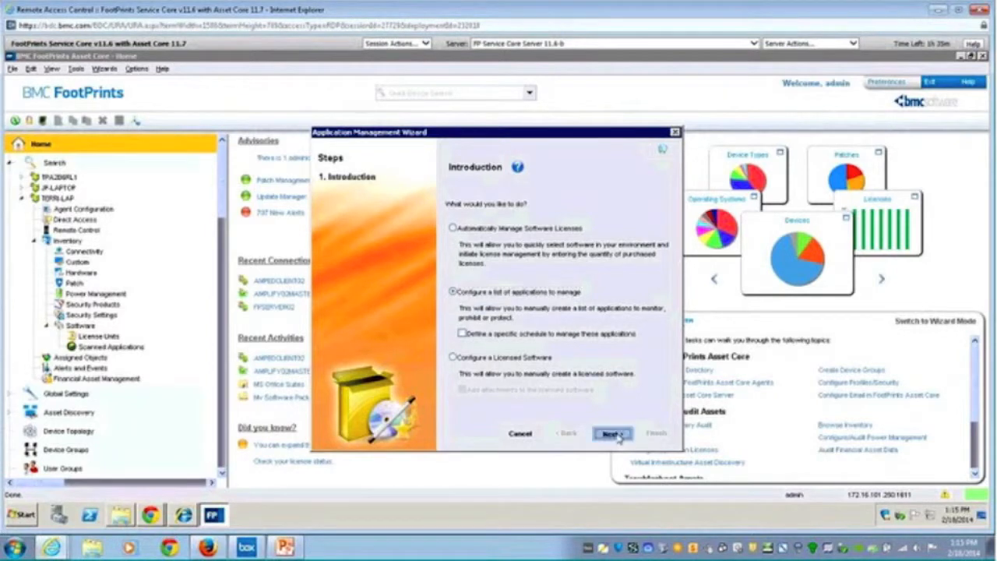
Advance the Application Management wizard to the new Prohibited Application list's details step
left_click(611, 433)
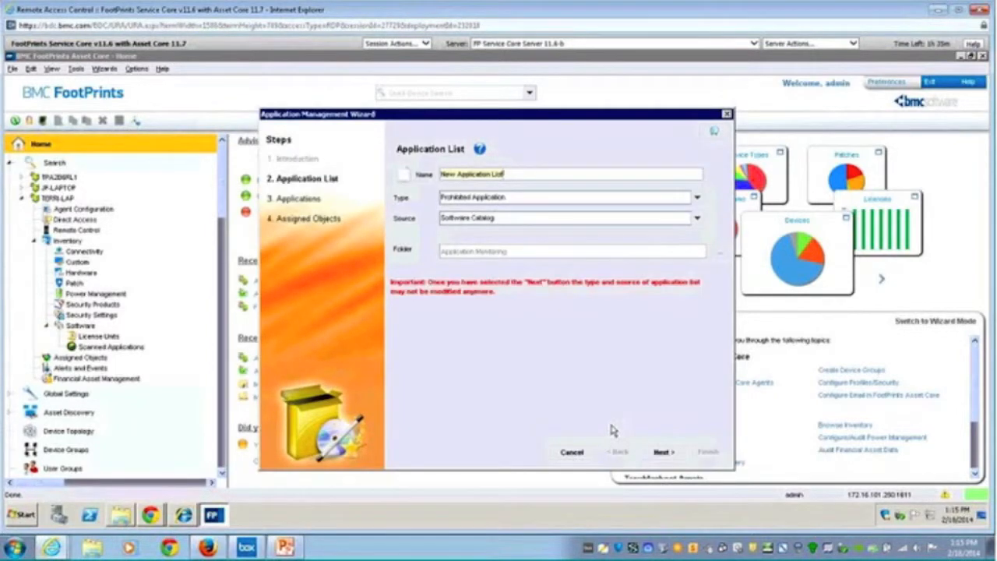
mouse_move(522, 221)
type("FileZilla")
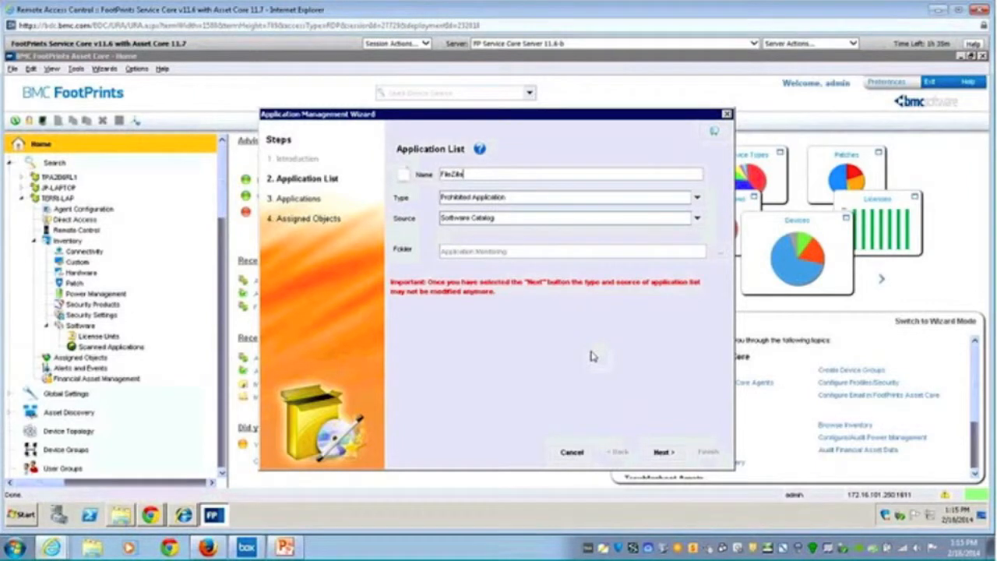
mouse_move(631, 324)
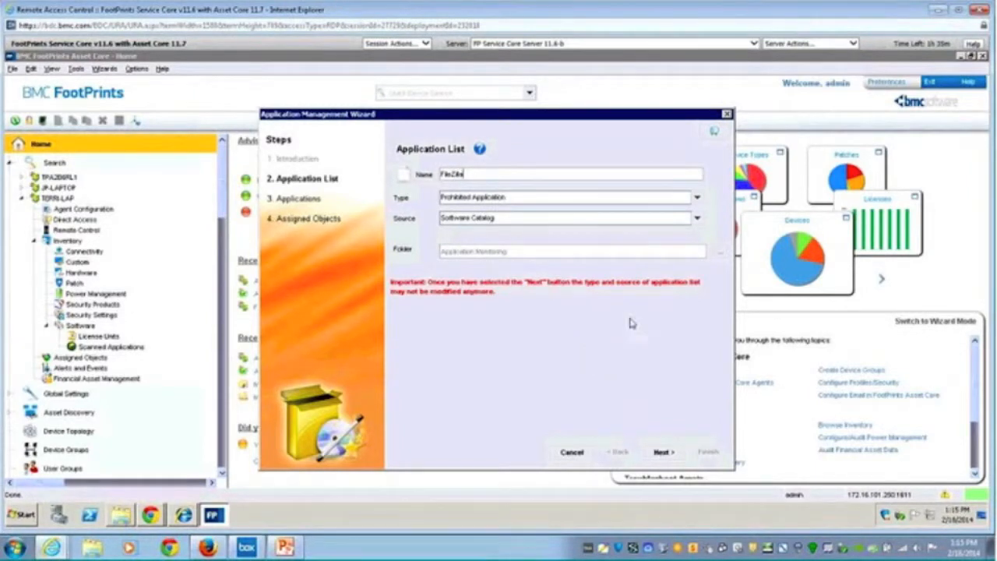
Name the list FileZilla as a Prohibited Application from Scanned Applications, and continue
left_click(695, 196)
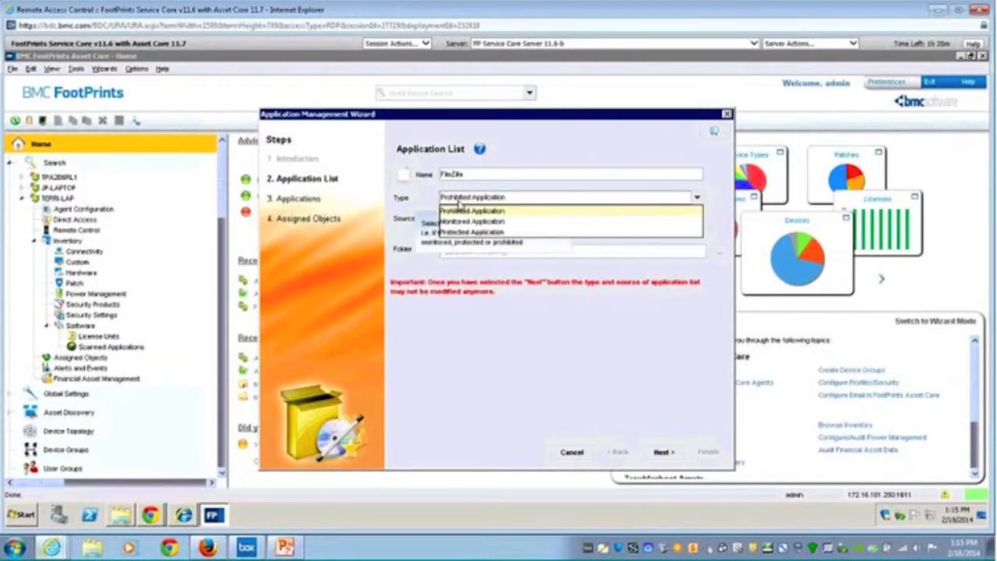
left_click(473, 210)
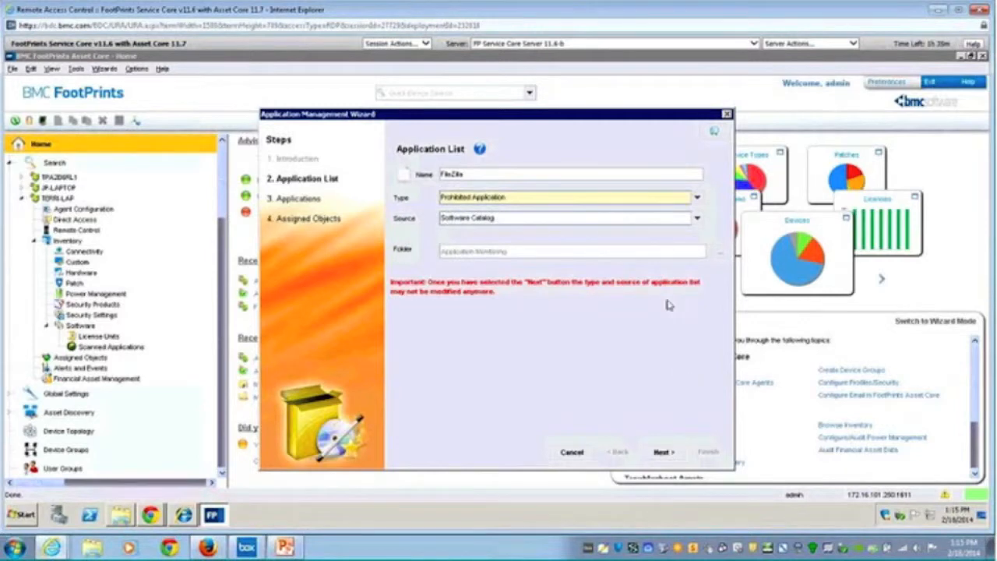
left_click(696, 217)
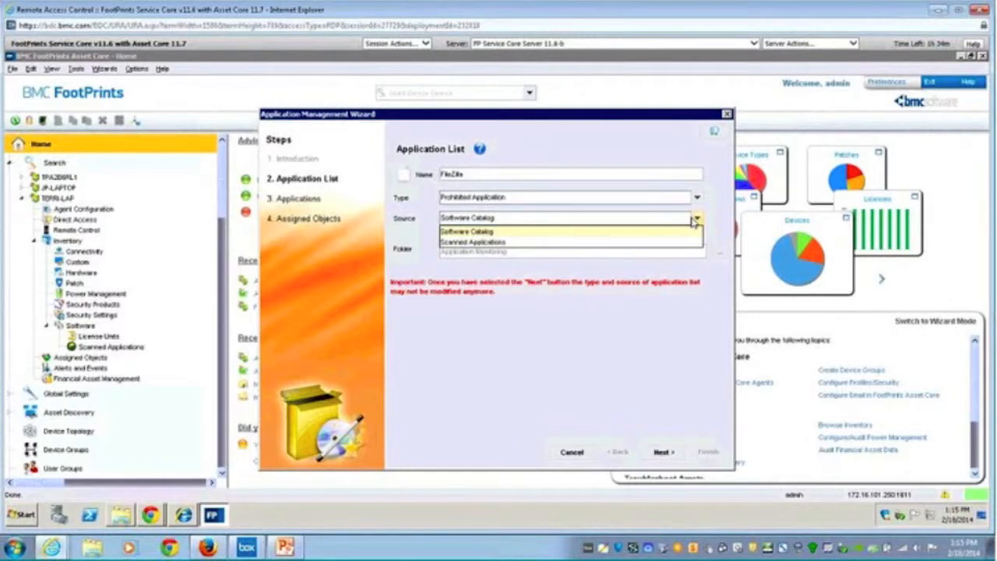
mouse_move(510, 243)
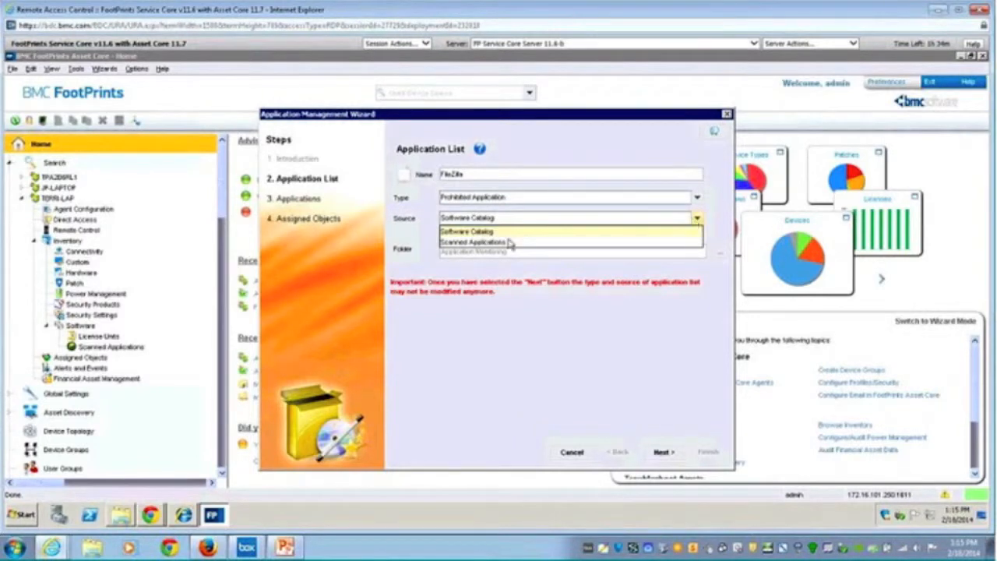
mouse_move(483, 242)
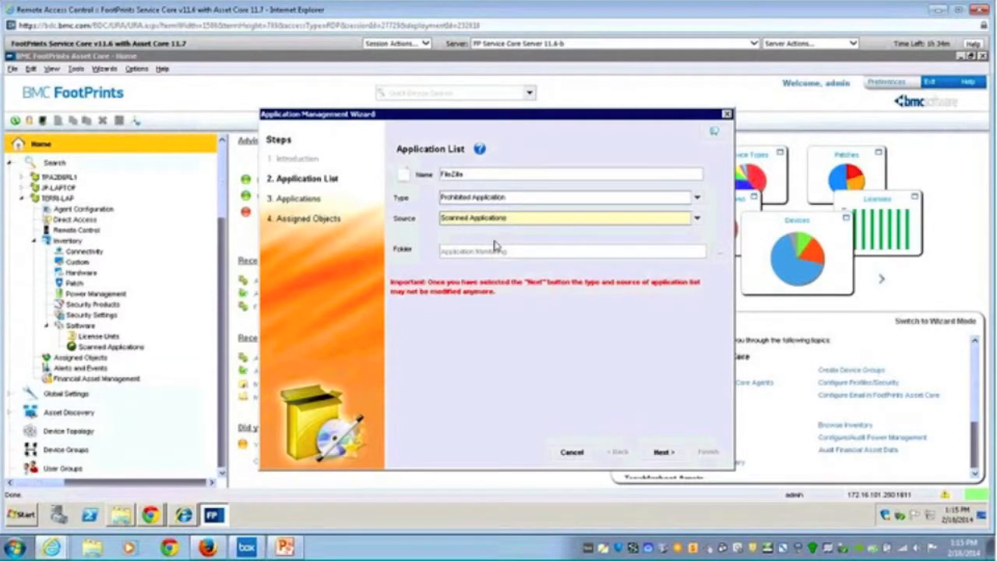
left_click(662, 452)
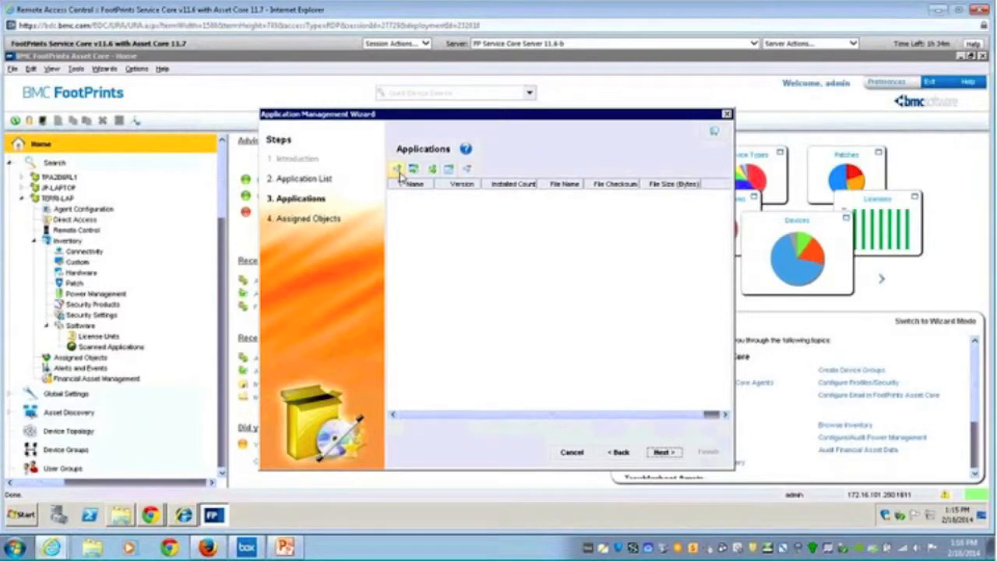
mouse_move(398, 169)
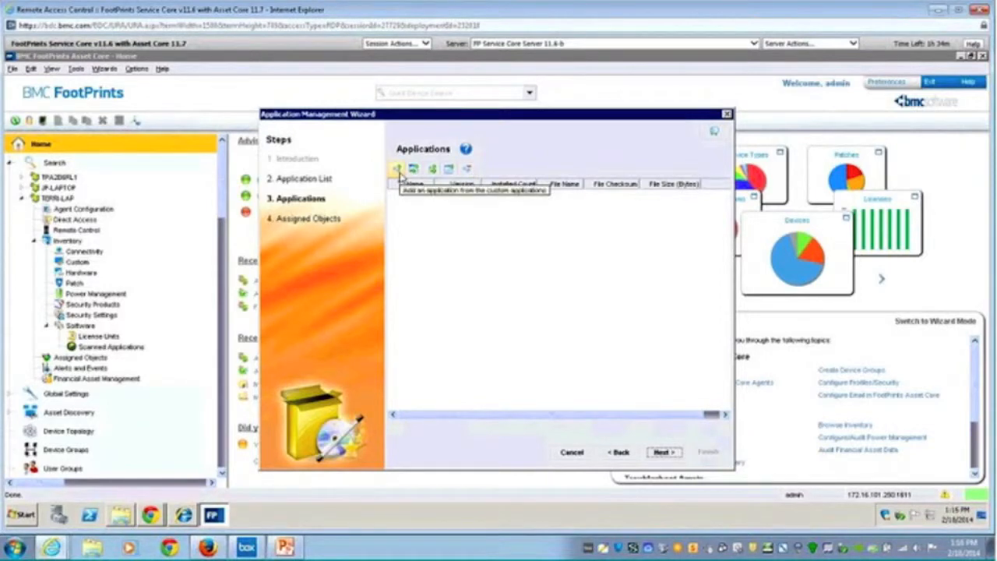
mouse_move(412, 170)
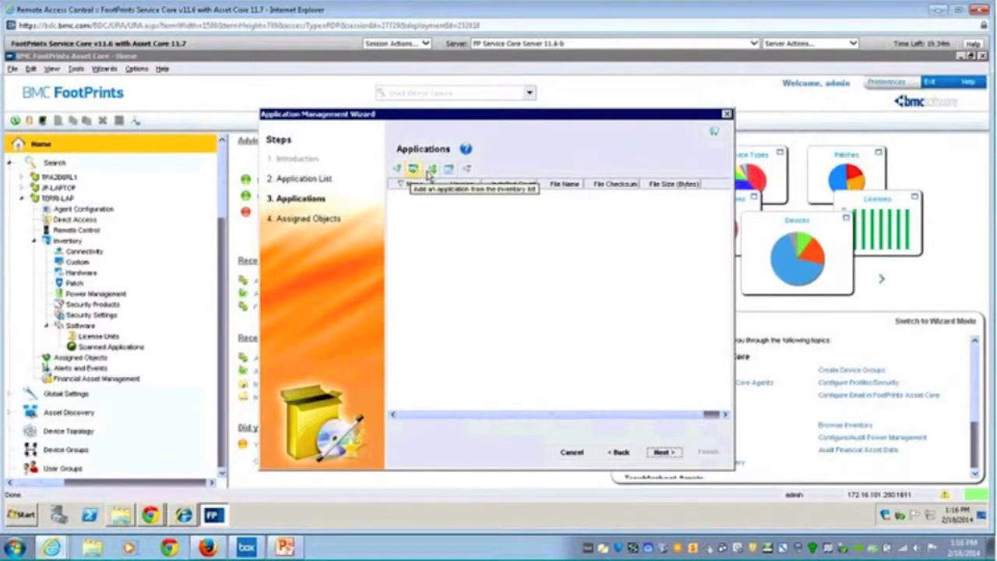
mouse_move(431, 169)
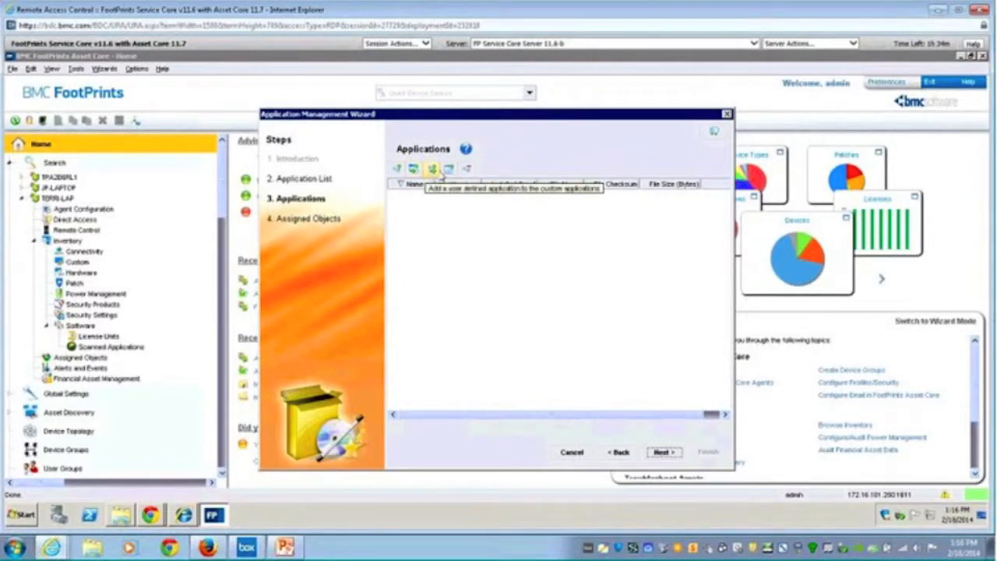
mouse_move(448, 170)
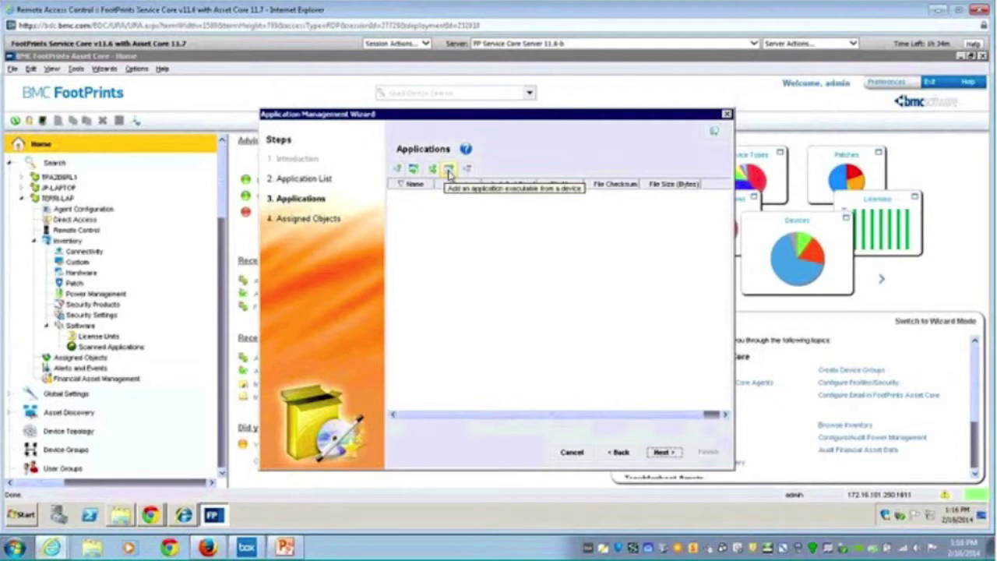
Start adding an application executable from a device to bring up the device picker
left_click(449, 169)
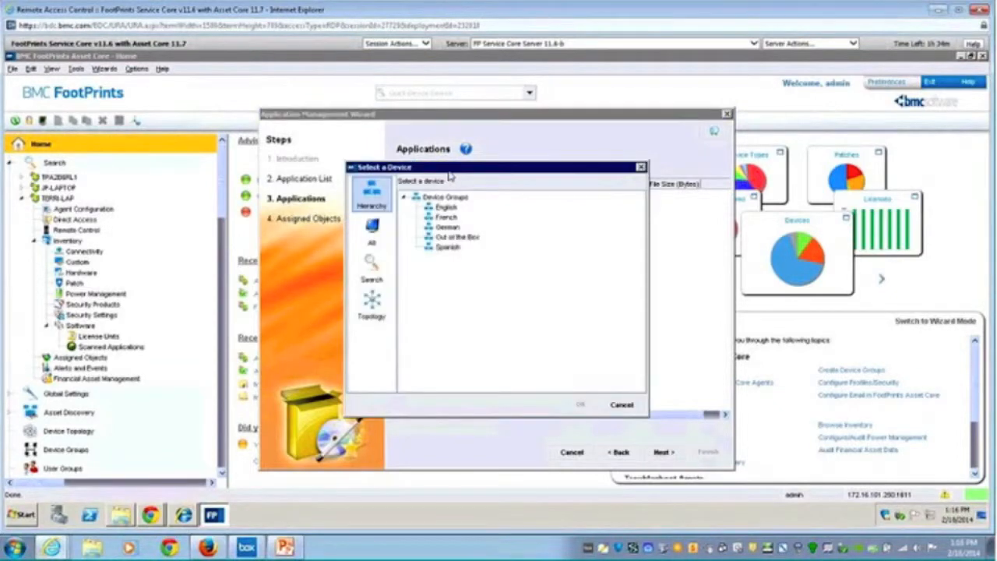
Pick an English Active Demo Machine and select filezilla.exe from its FileZilla FTP Client folder
left_click(428, 206)
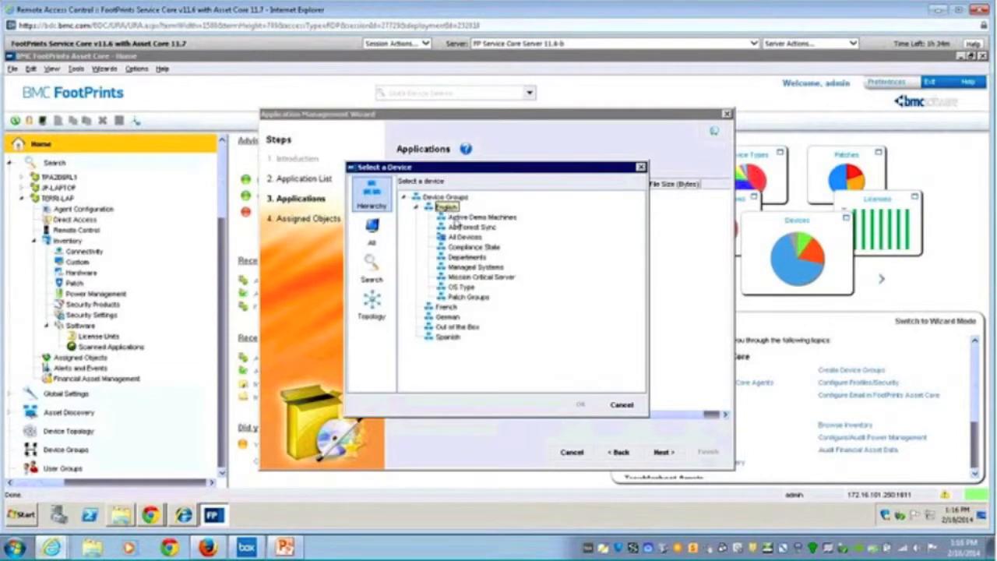
left_click(483, 216)
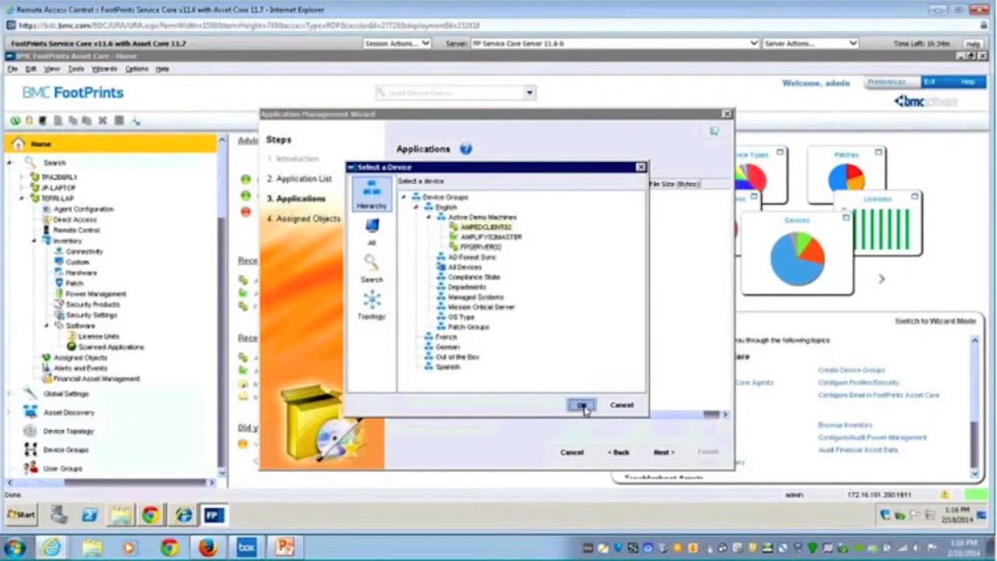
left_click(581, 404)
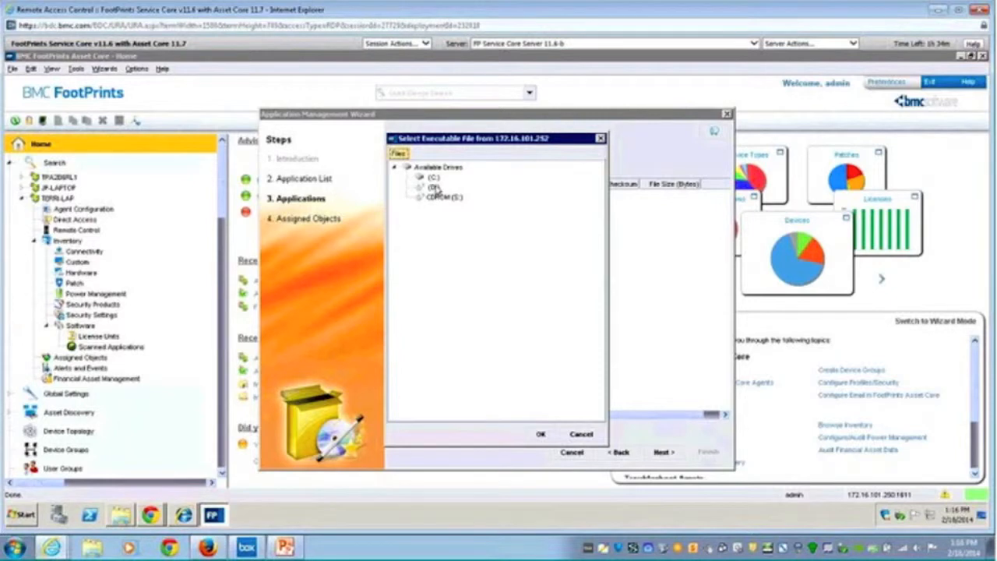
left_click(422, 177)
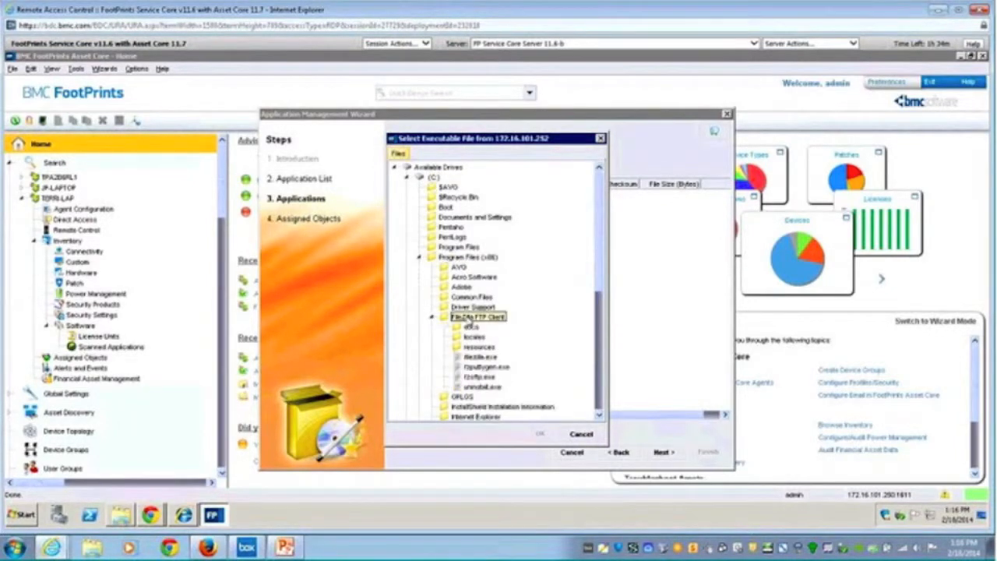
left_click(480, 356)
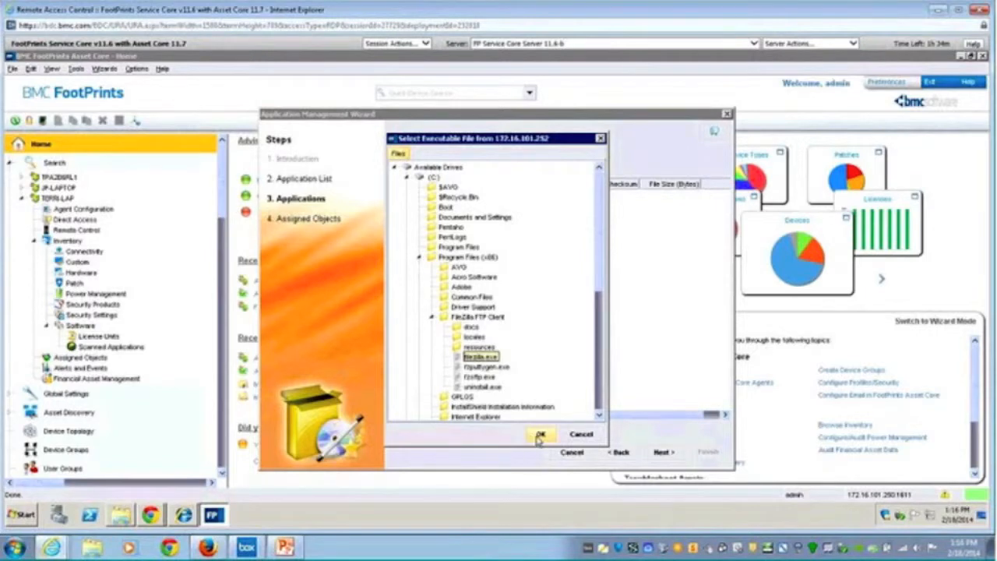
left_click(542, 434)
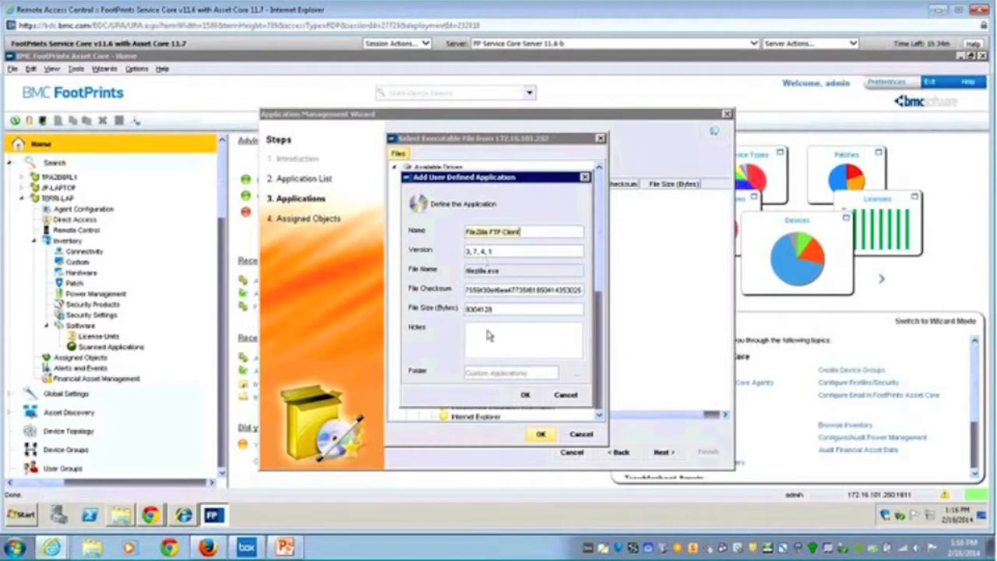
mouse_move(498, 398)
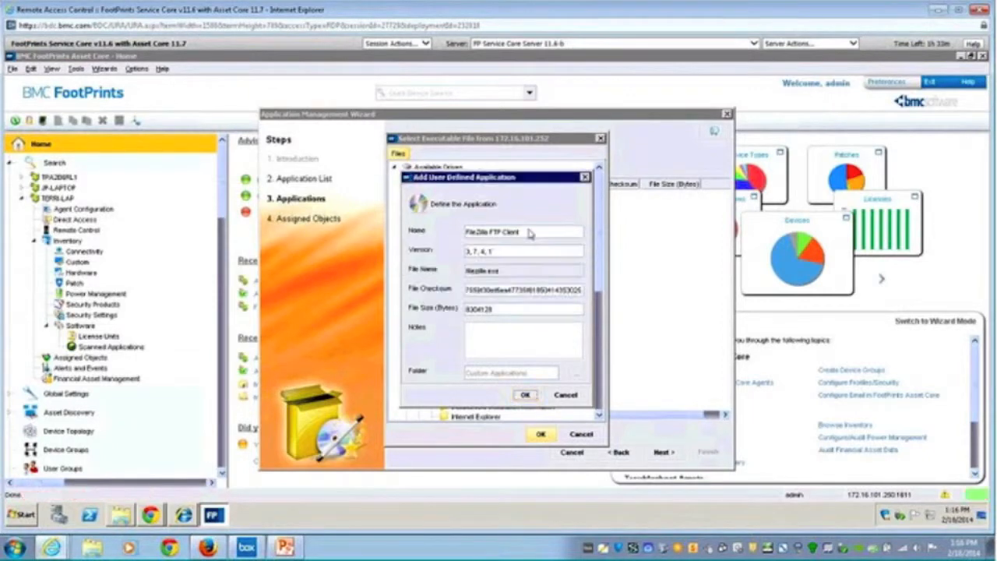
Rename the application to FileZilla FTP Client2 and add it to the list
type("2")
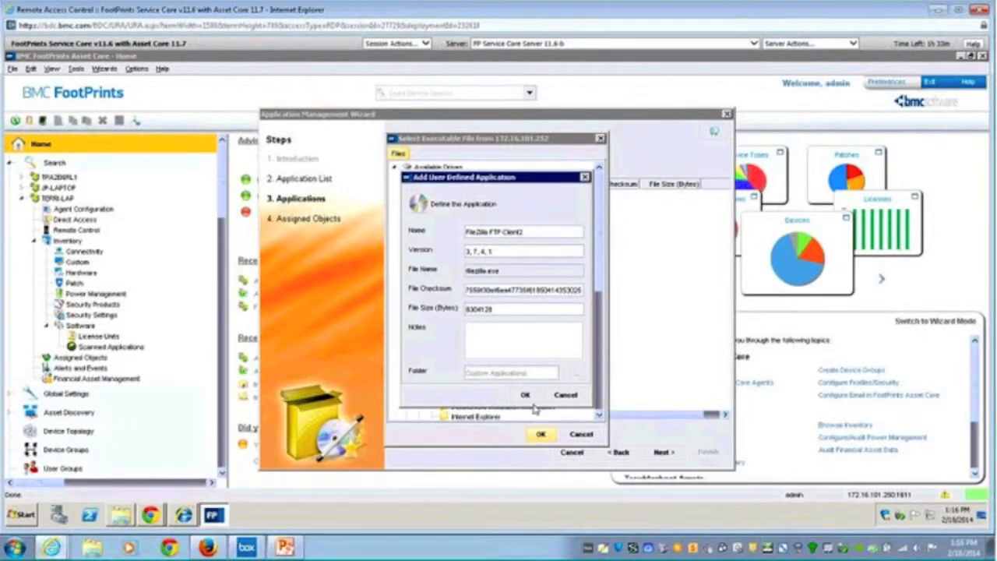
left_click(526, 394)
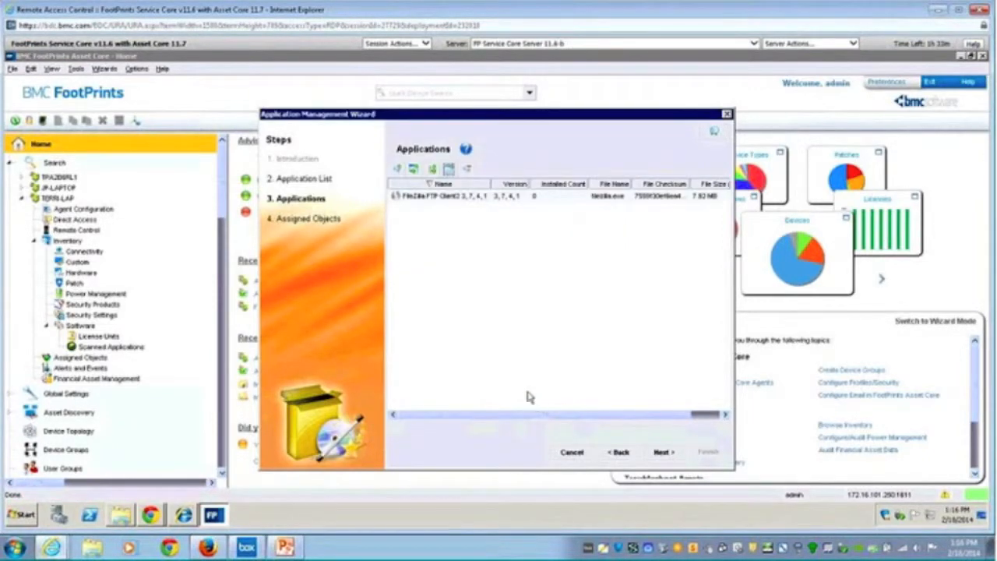